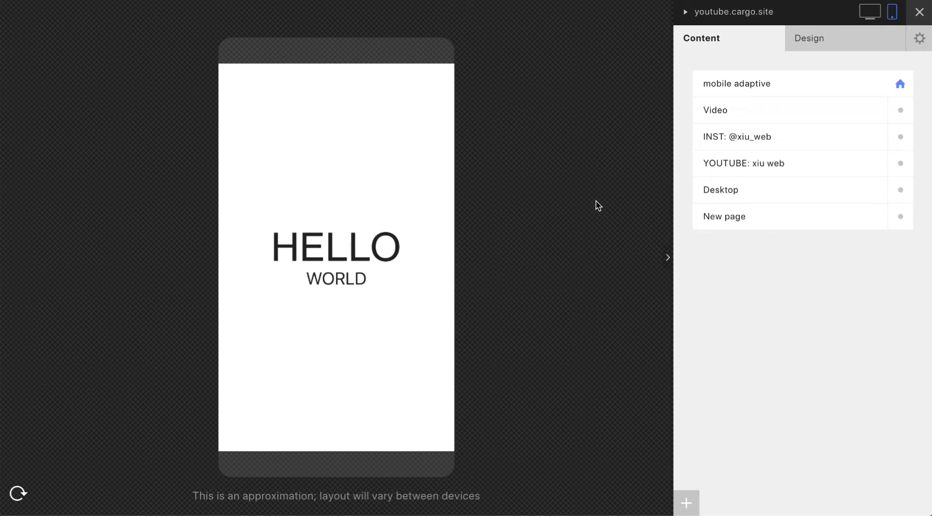
mouse_move(601, 205)
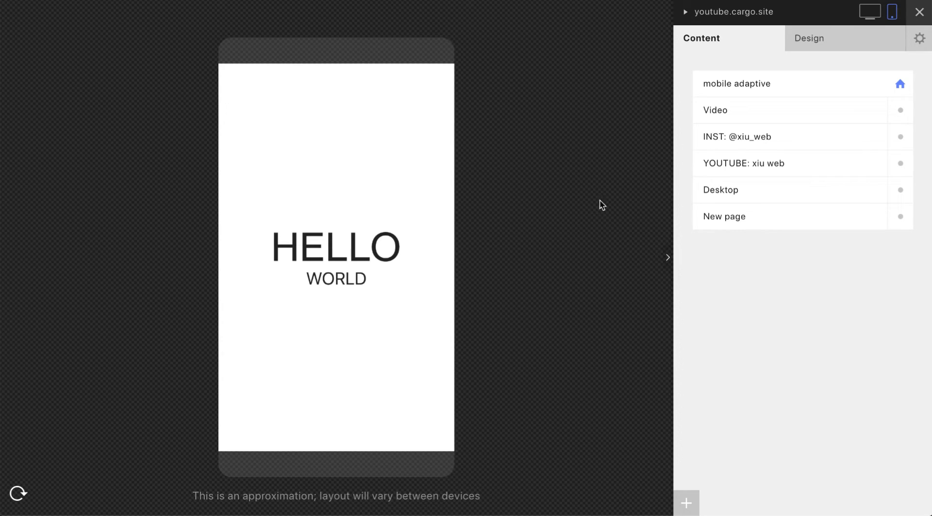
Alternate the HELLO WORLD page between phone and desktop previews, finishing on desktop
click(869, 12)
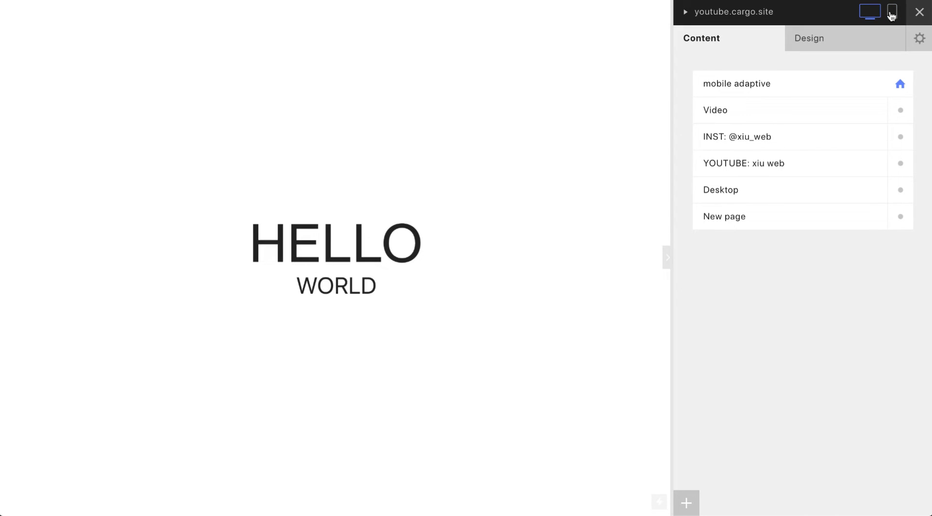
click(891, 12)
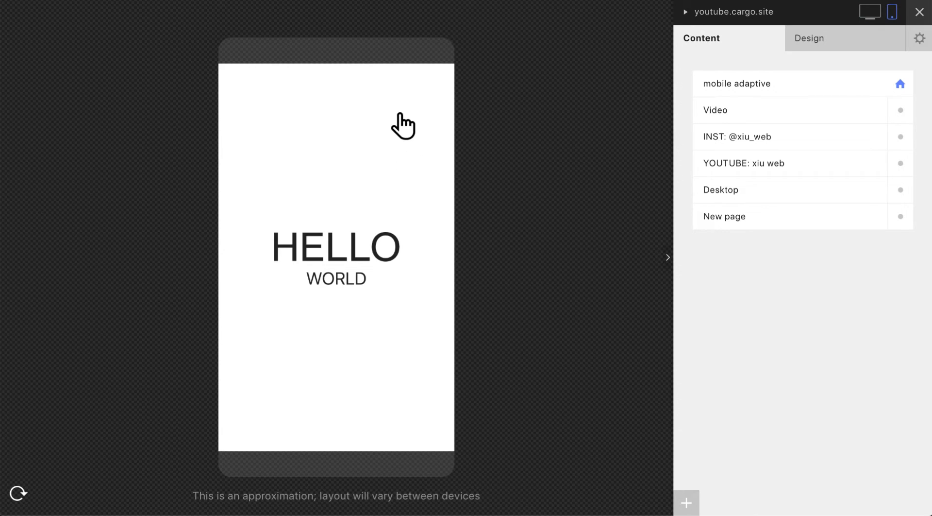
mouse_move(361, 130)
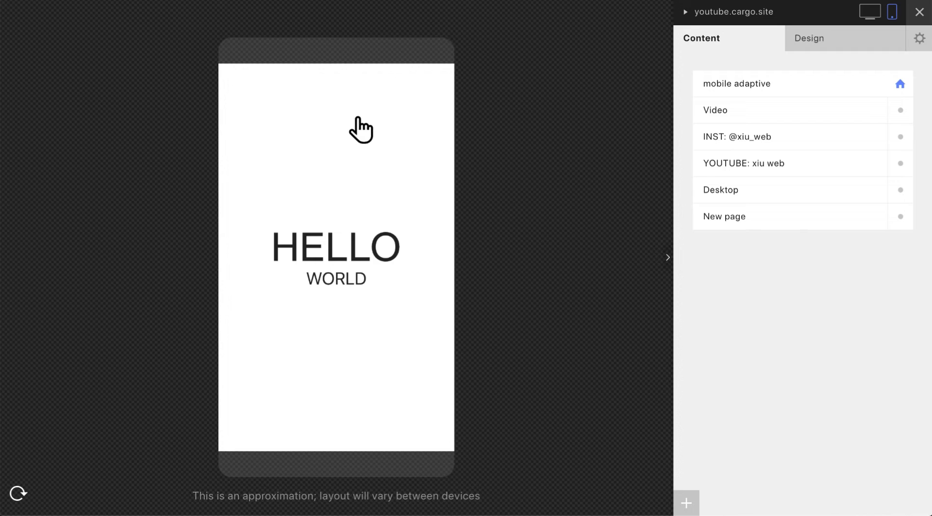
click(869, 12)
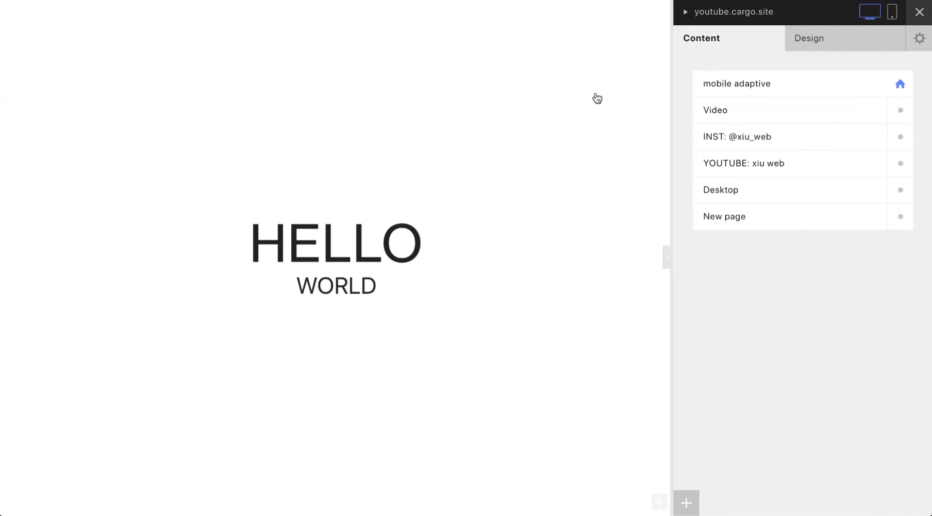
mouse_move(504, 215)
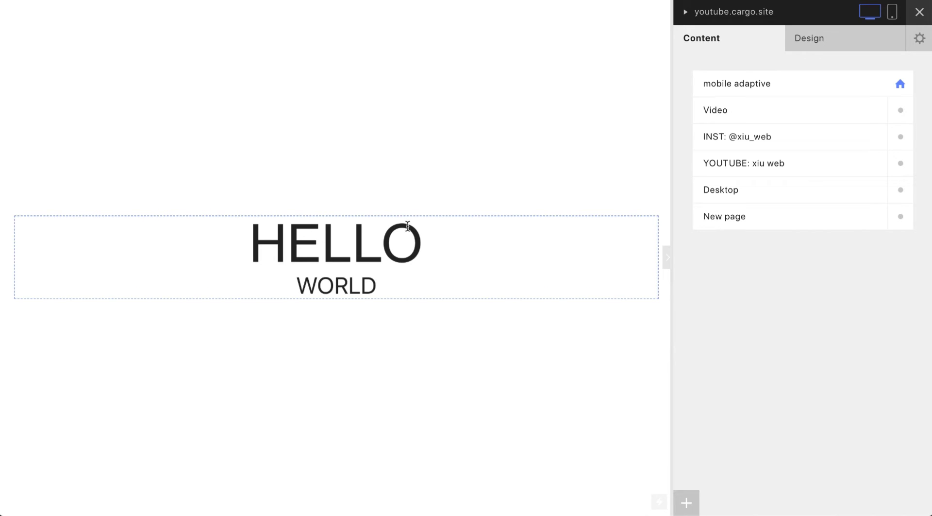
click(892, 12)
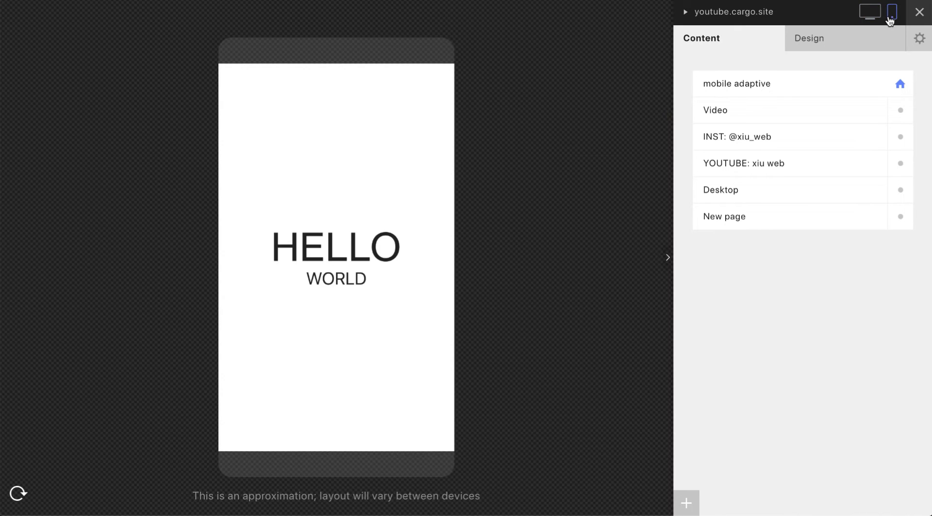
click(336, 247)
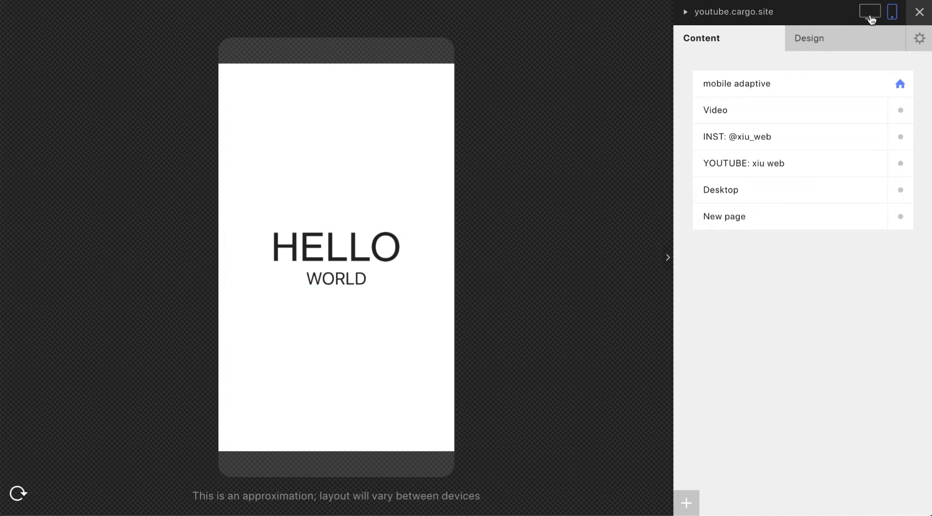
click(868, 11)
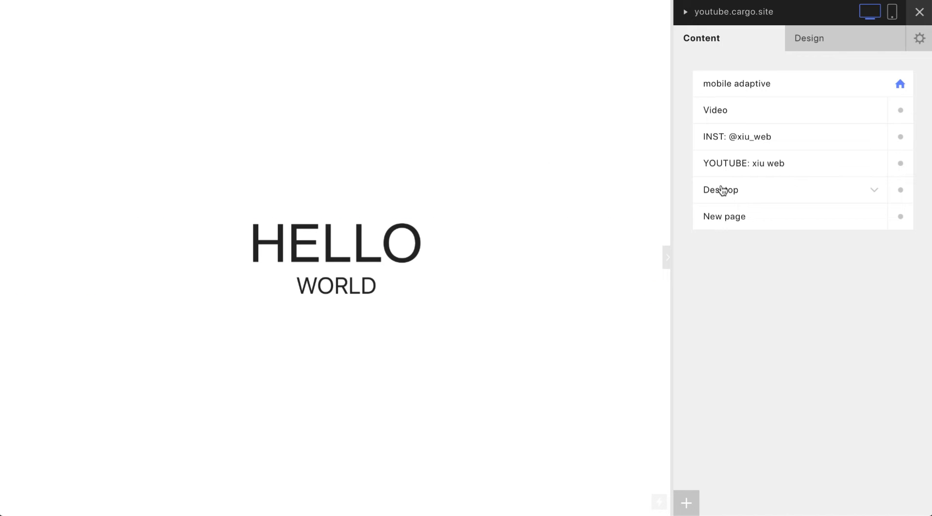
Start editing the HELLO WORLD page content and check it on phone, then desktop
click(737, 84)
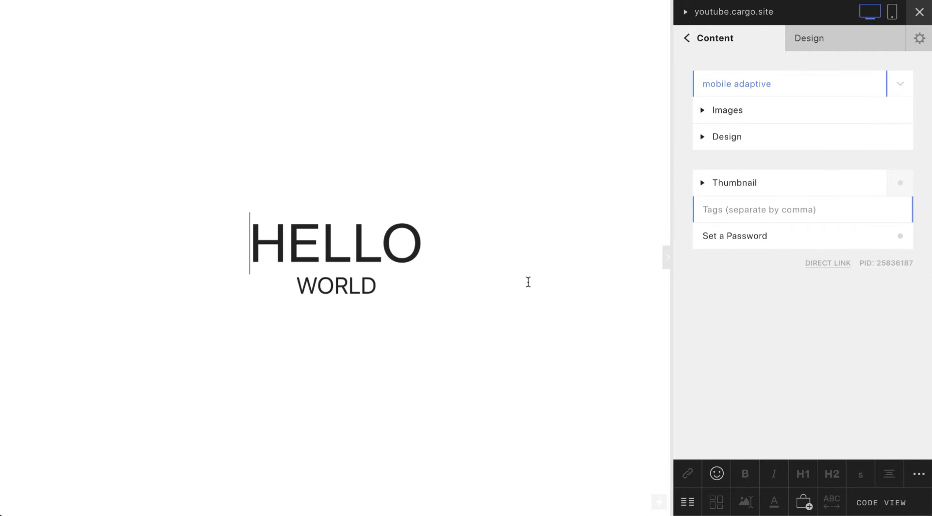
click(891, 12)
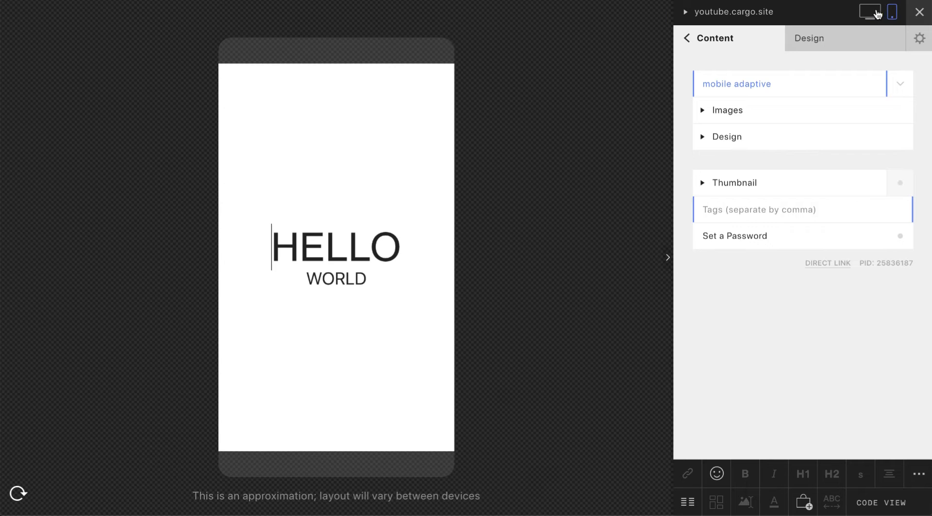
click(870, 11)
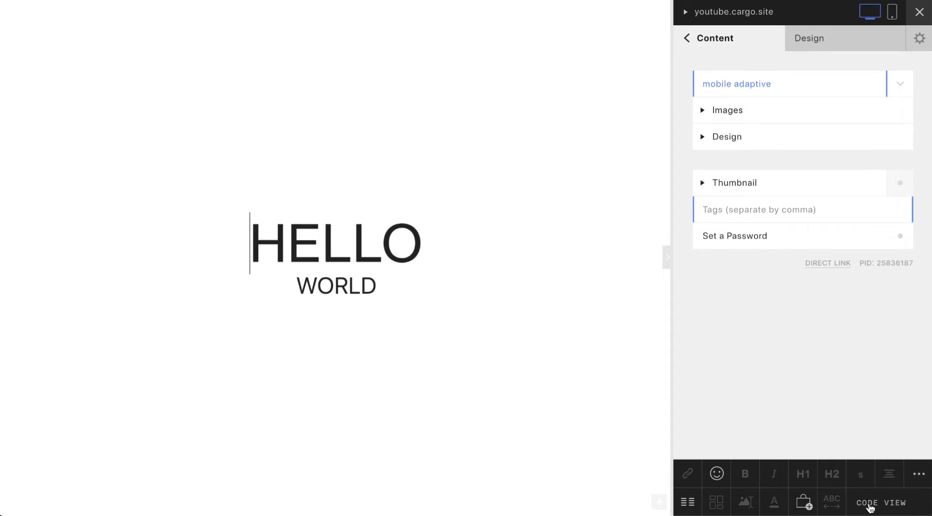
Show the page's raw HTML and confirm HELLO is an h1 and WORLD an h2
click(881, 502)
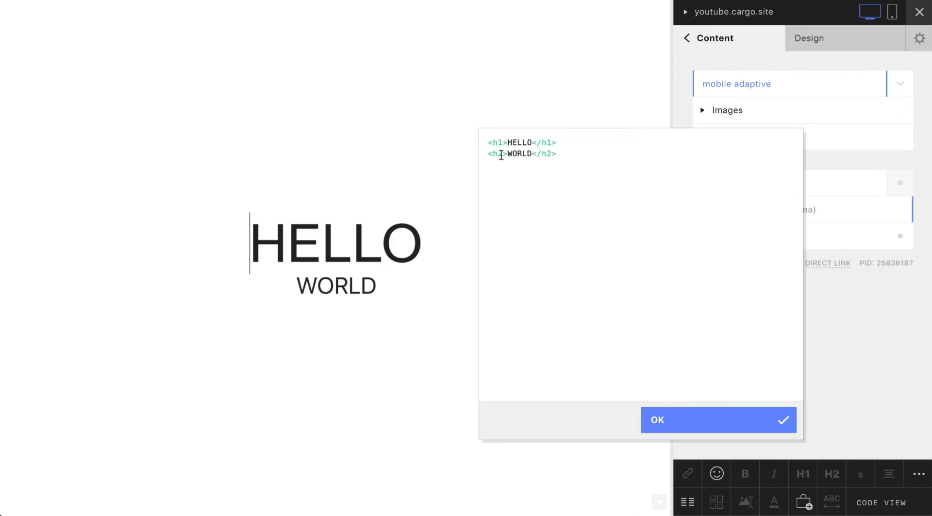
double_click(519, 142)
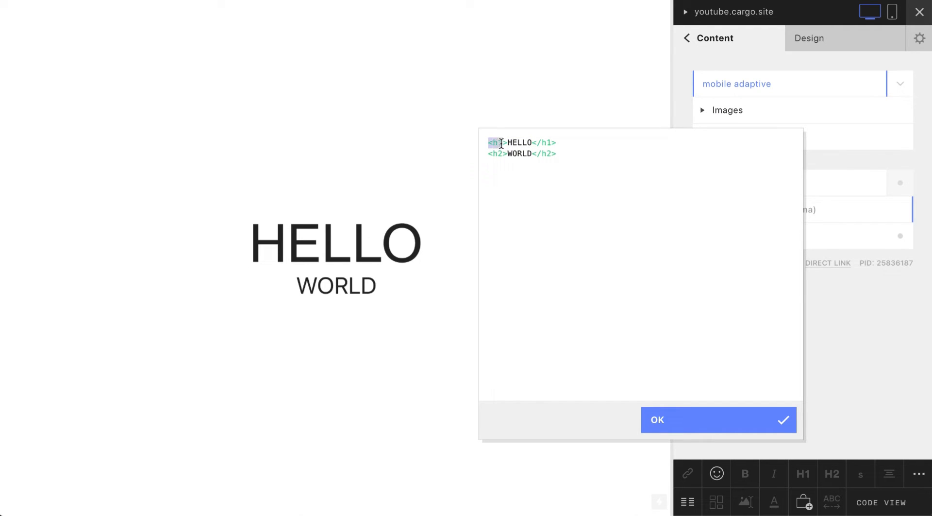
double_click(519, 153)
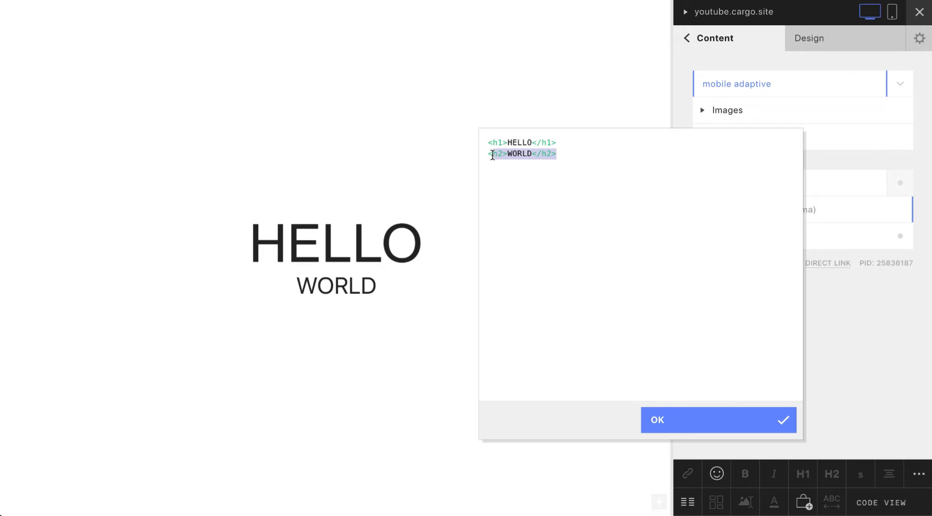
click(718, 420)
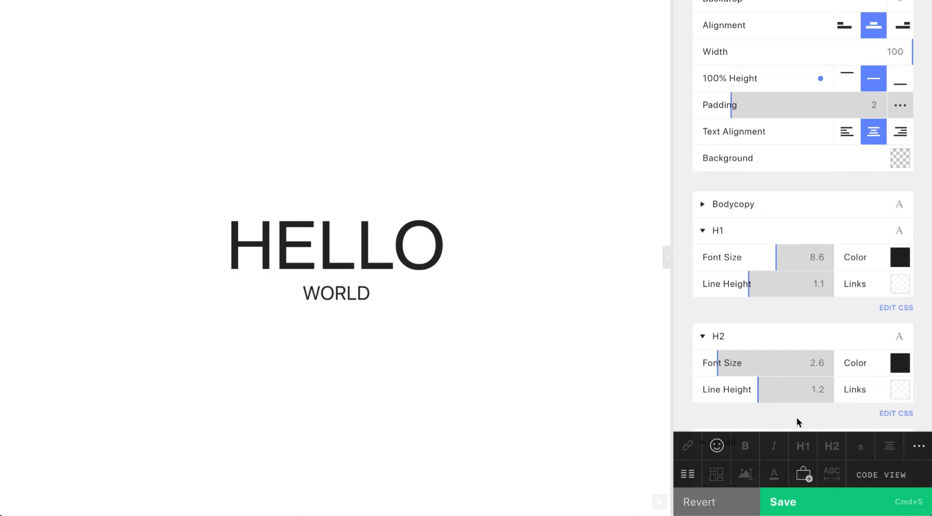
Adjust the H1 font size to 7.7 in the page Design section and reach the site-wide Design settings
scroll(up, 3)
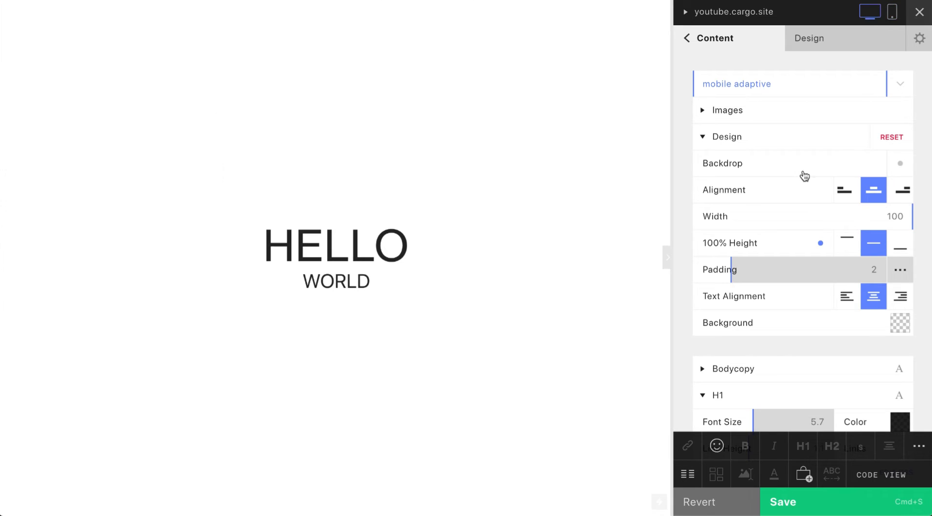
scroll(down, 3)
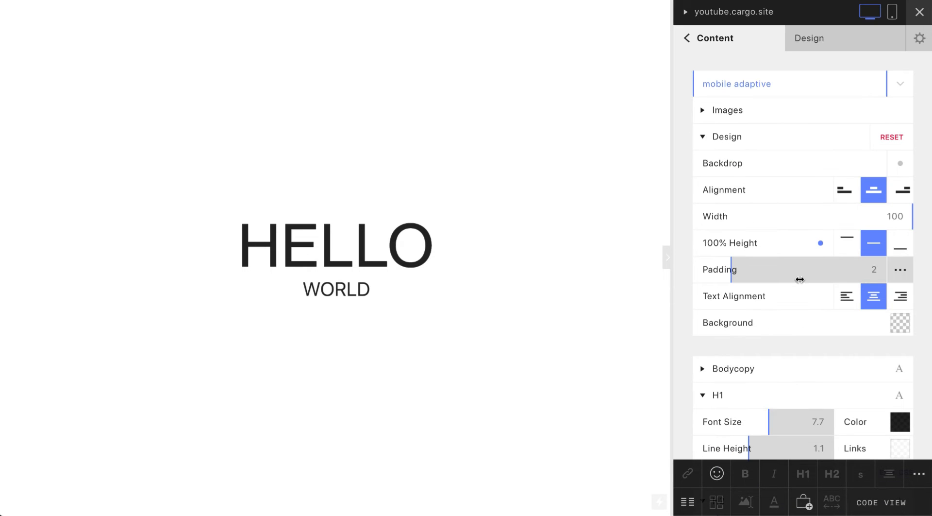
scroll(down, 3)
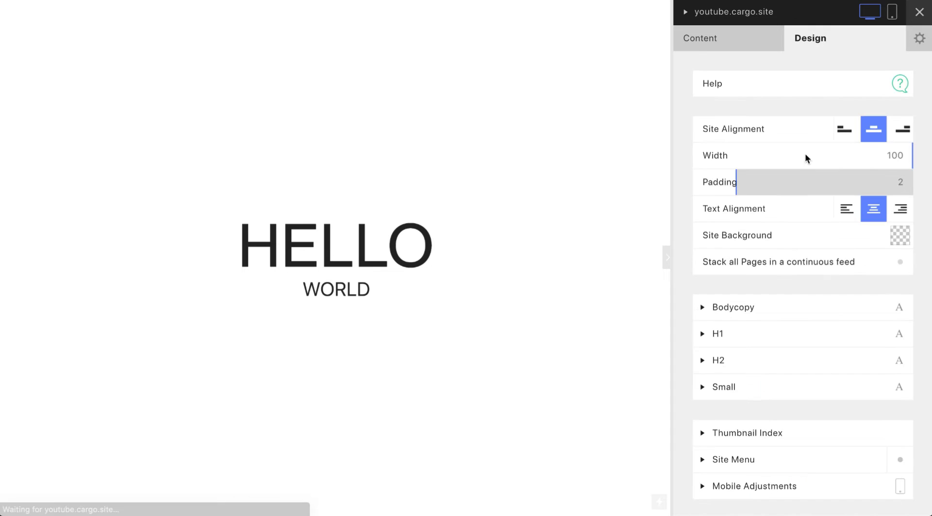
Open the site's custom CSS editor from the Design tab
scroll(down, 3)
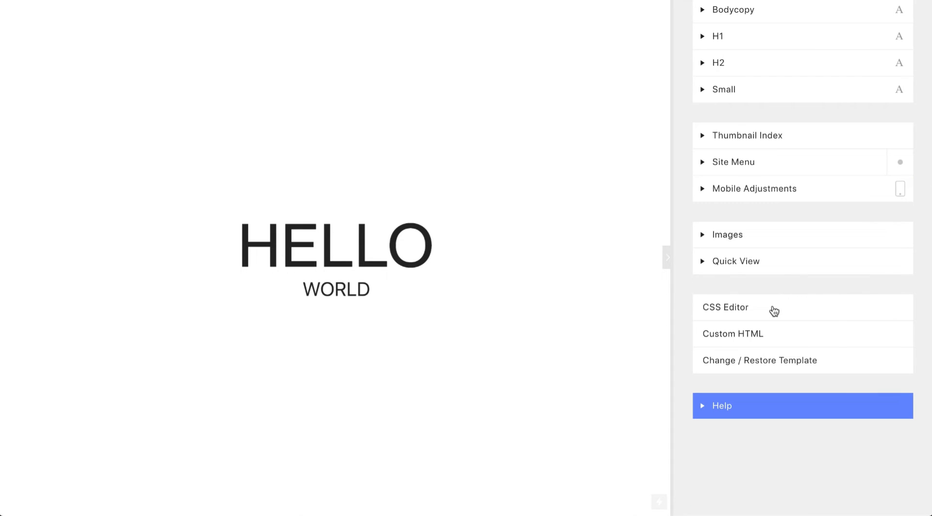
click(724, 307)
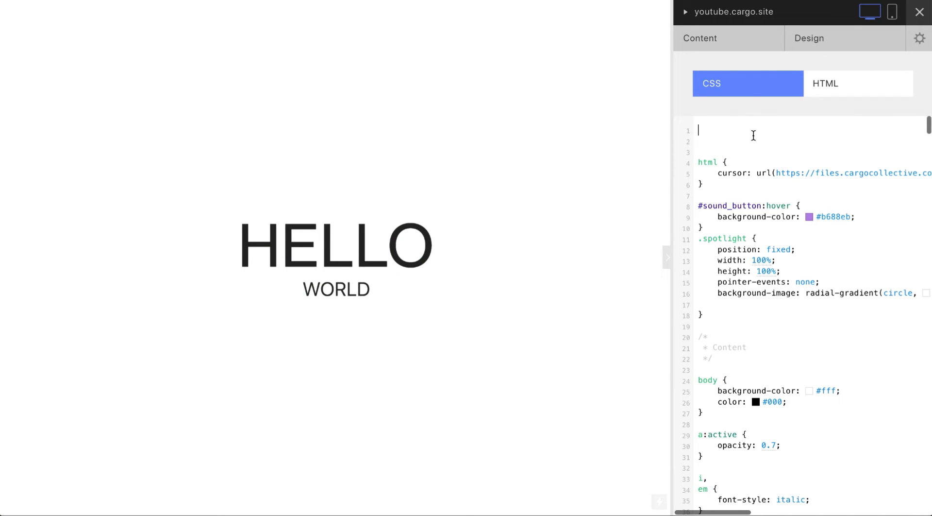
text(@)
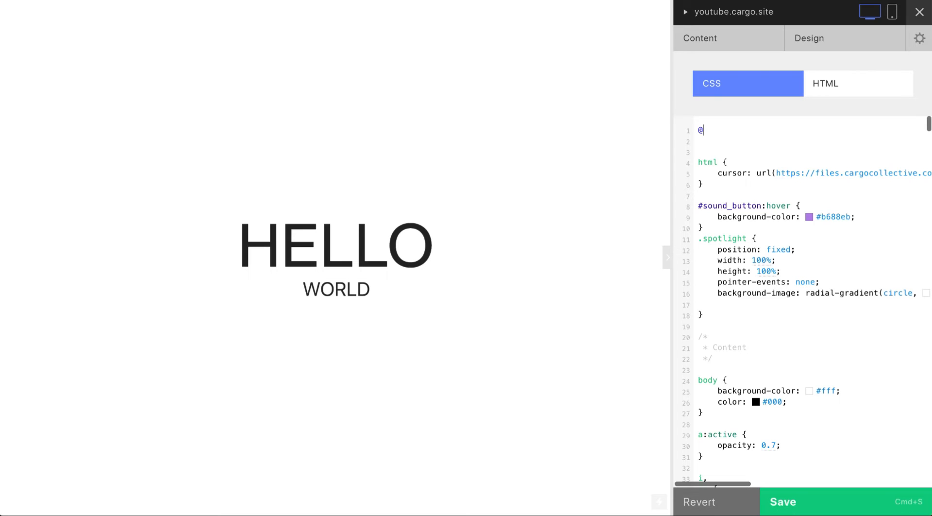
text(media)
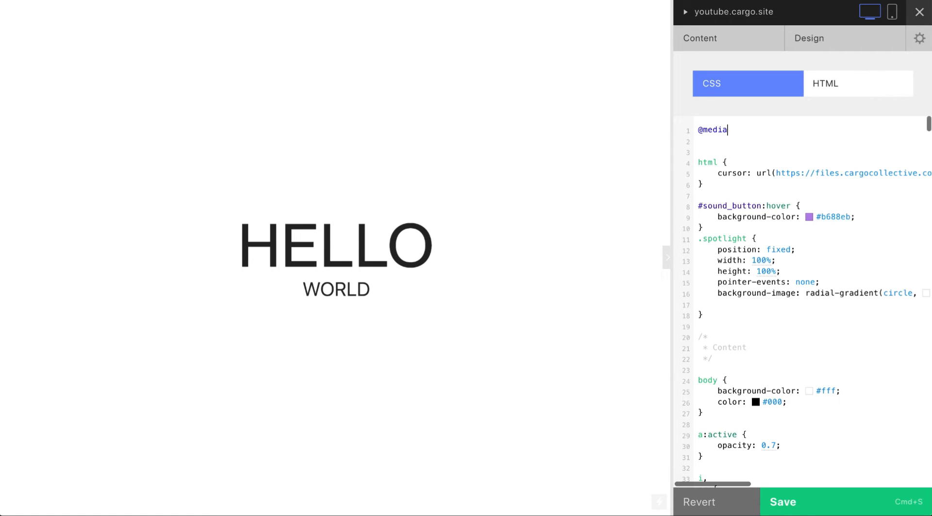
text(scree)
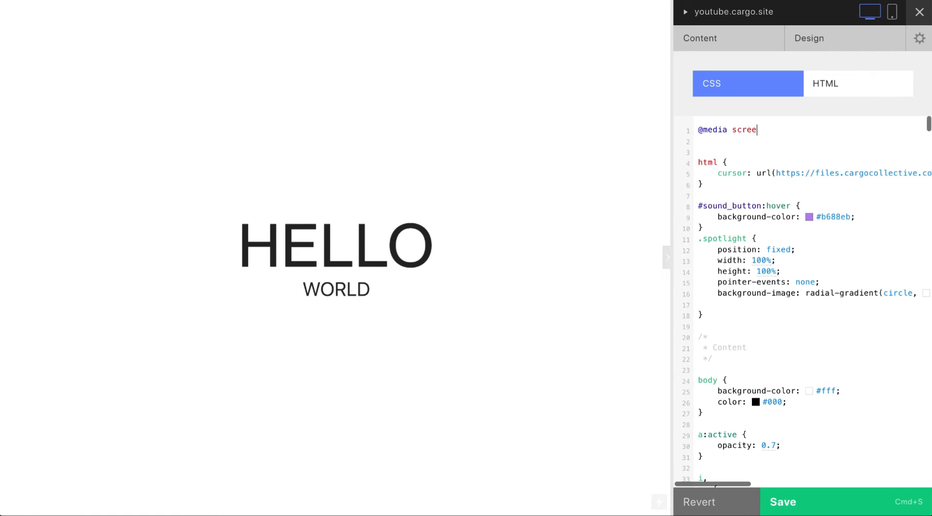
text(n and ()
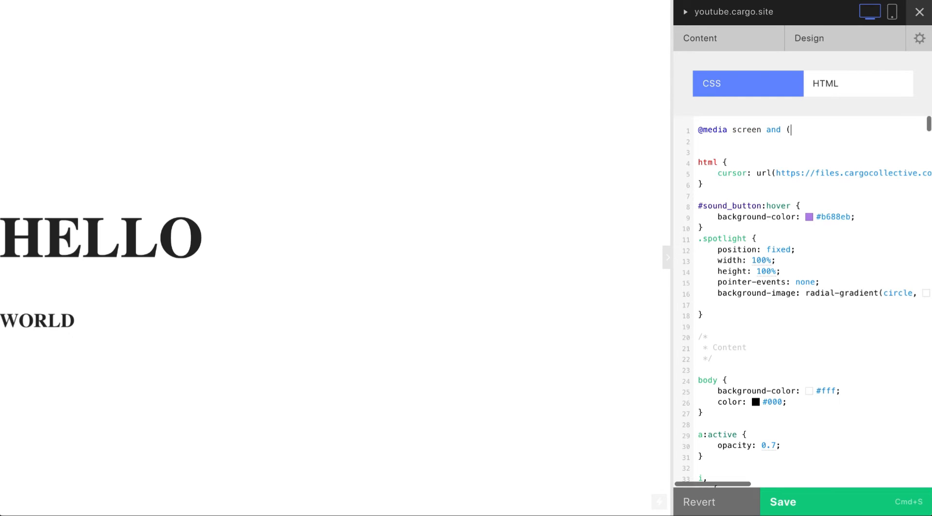
text(max-)
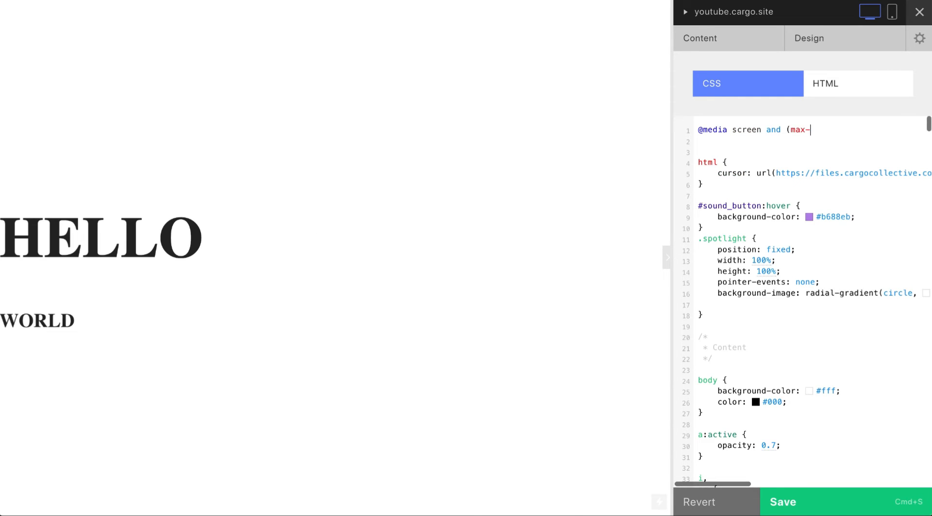
text(wid)
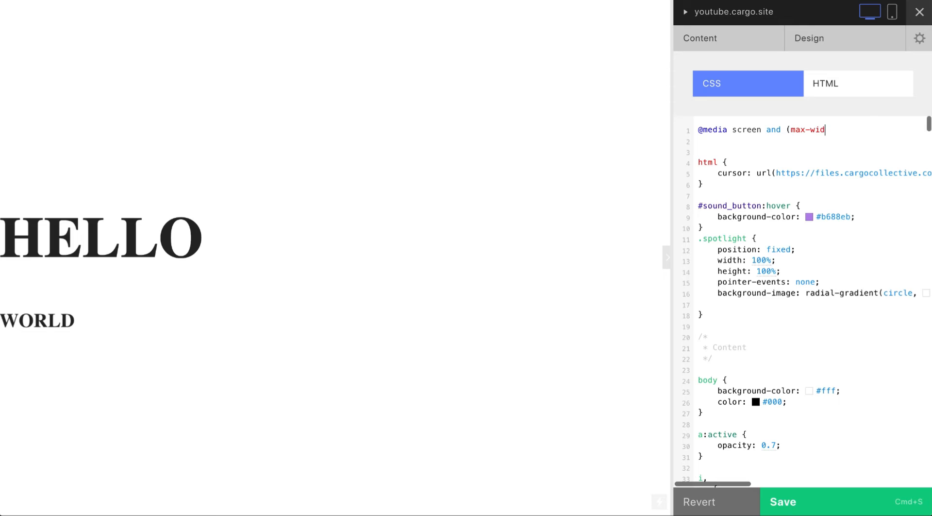
text(th:)
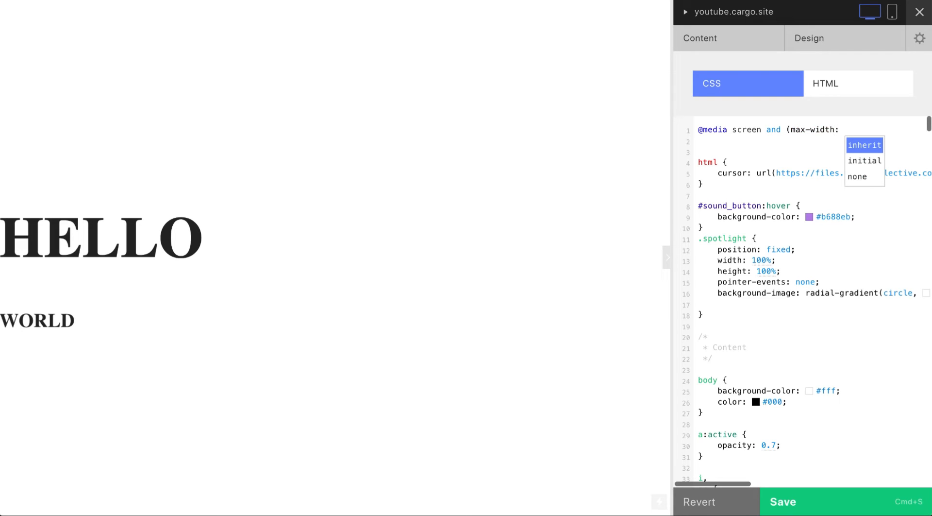
text(700p)
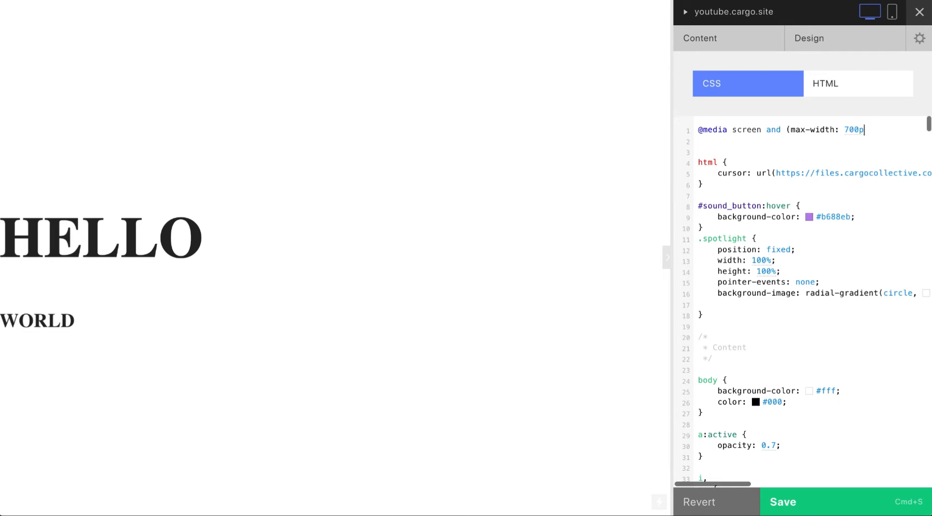
text(x))
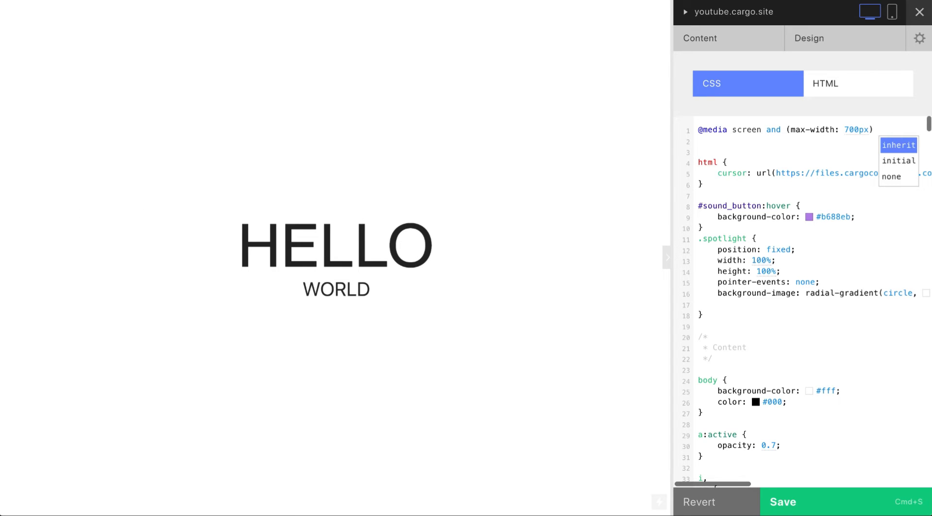
Place the cursor inside the empty media query block and switch the preview to mobile
click(879, 130)
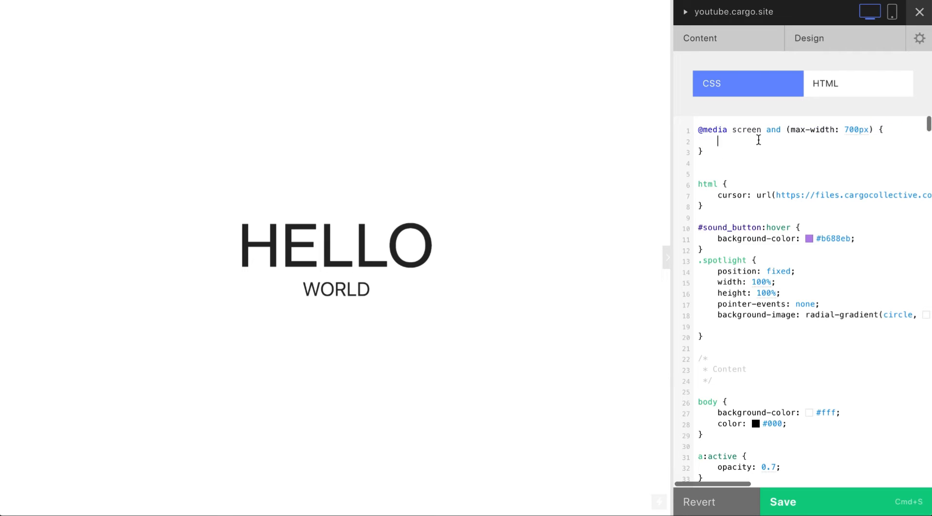
mouse_move(780, 147)
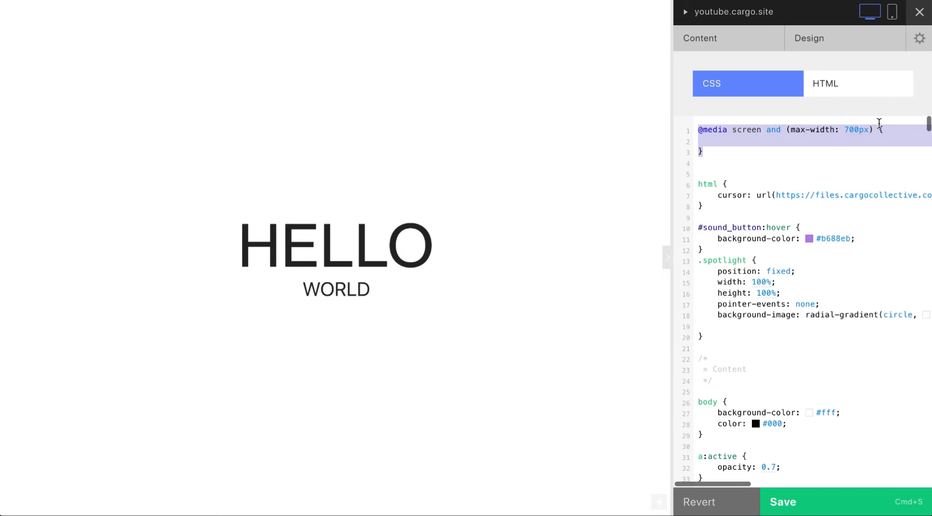
click(720, 141)
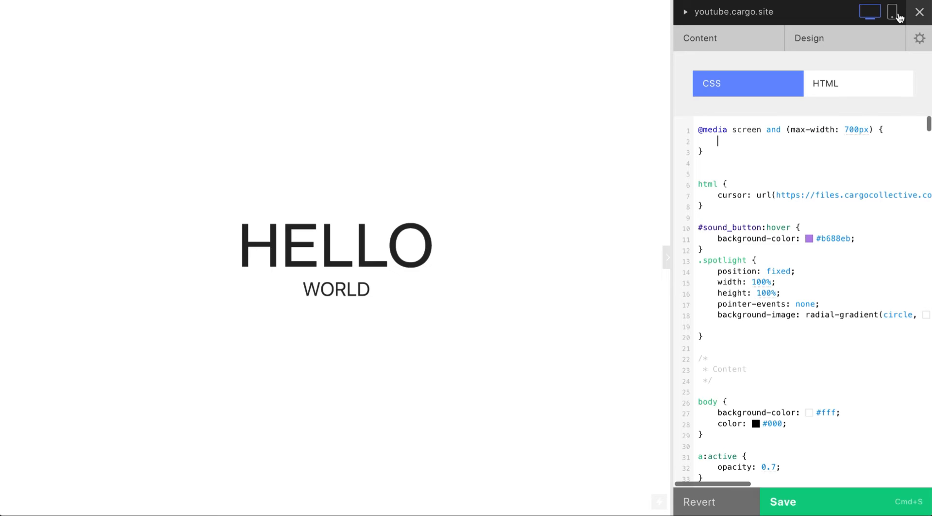
mouse_move(791, 131)
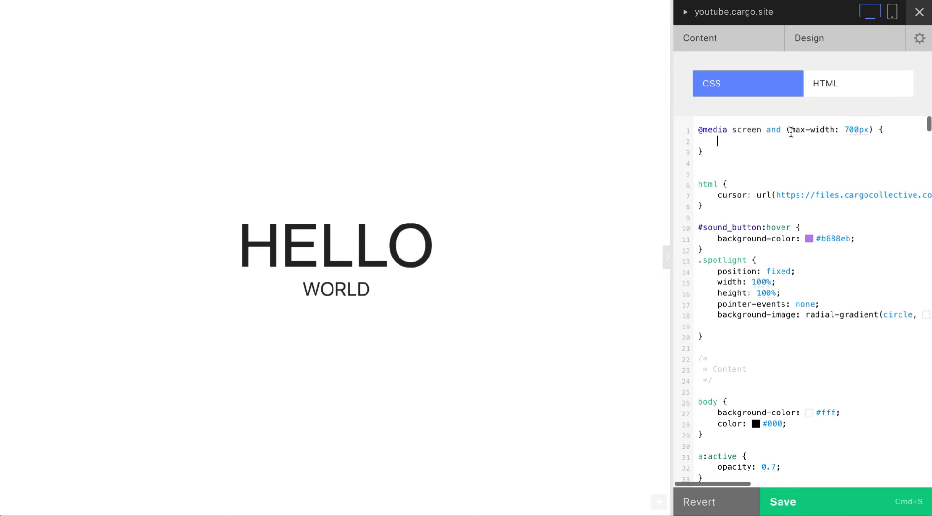
click(891, 12)
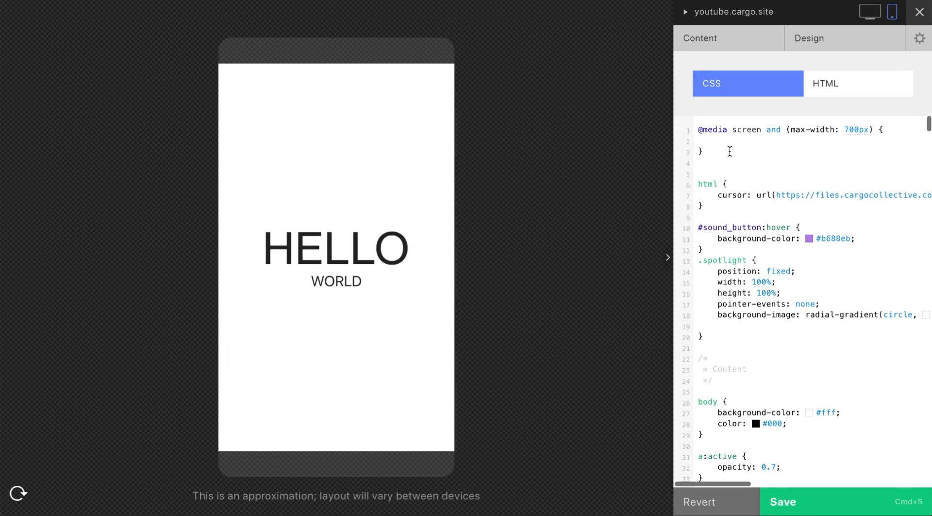
mouse_move(737, 159)
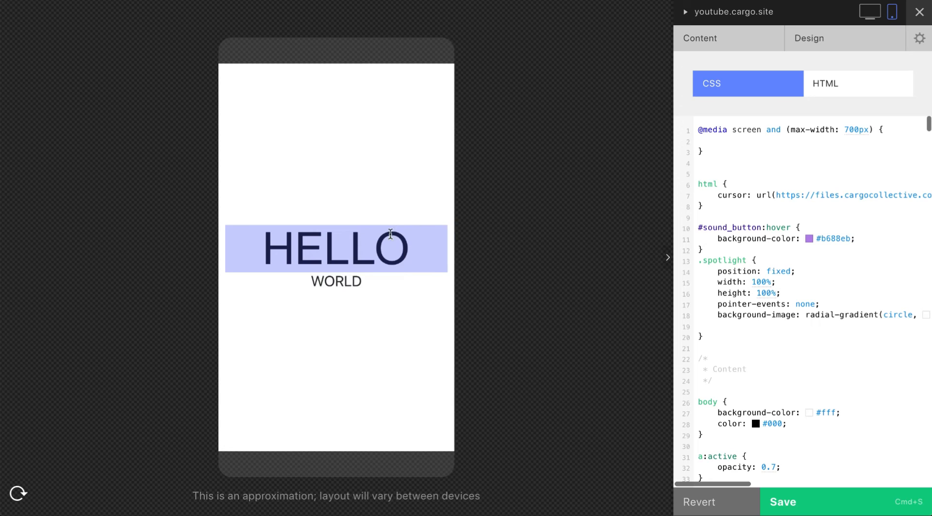
Add 'h1 { font-size: 20px !important; }' in the media query and compare desktop with mobile preview
click(719, 141)
text(h)
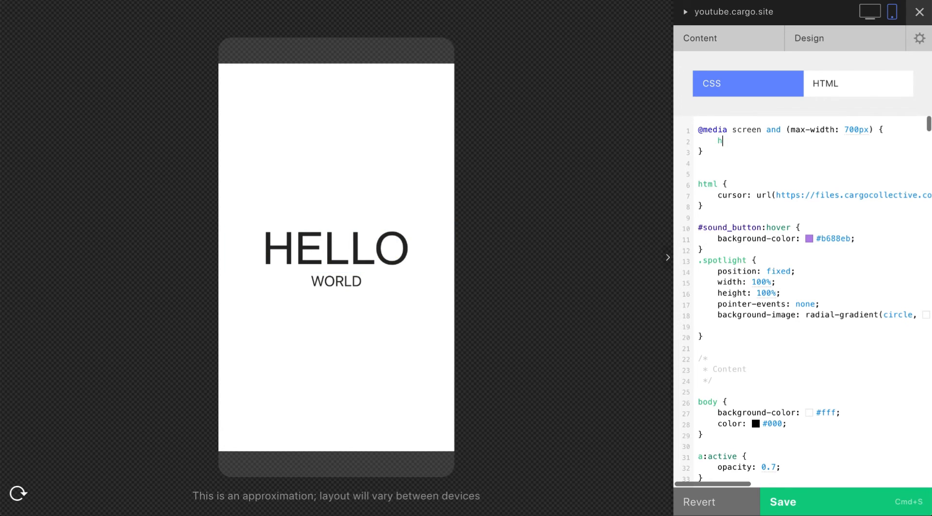
text(1 {)
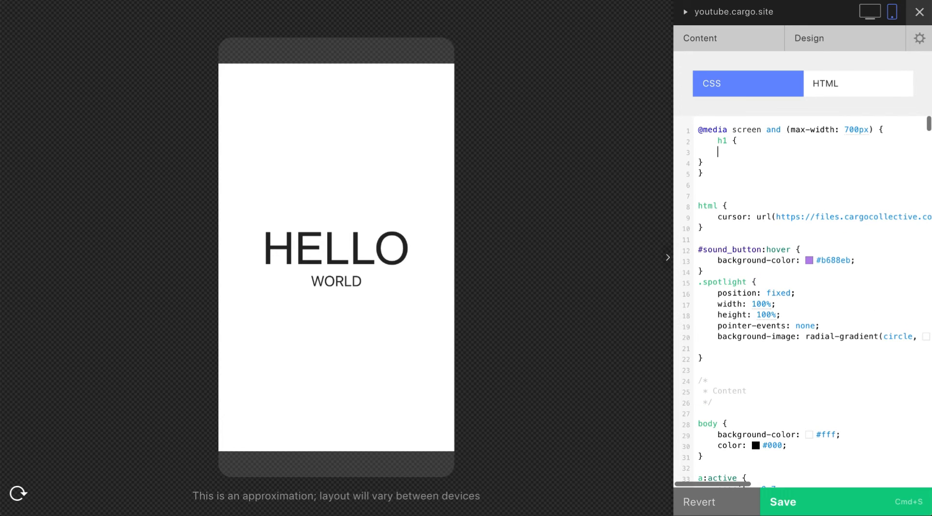
text(font-size: 20;)
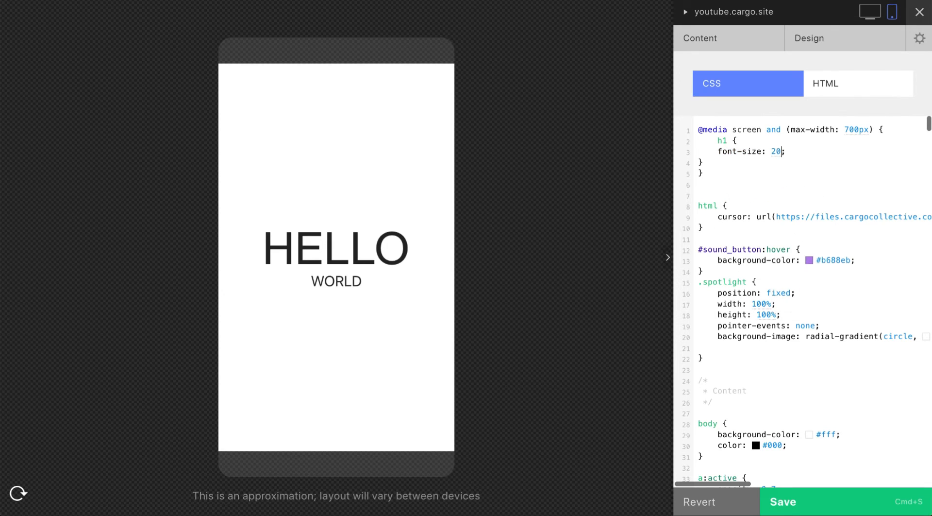
text(px)
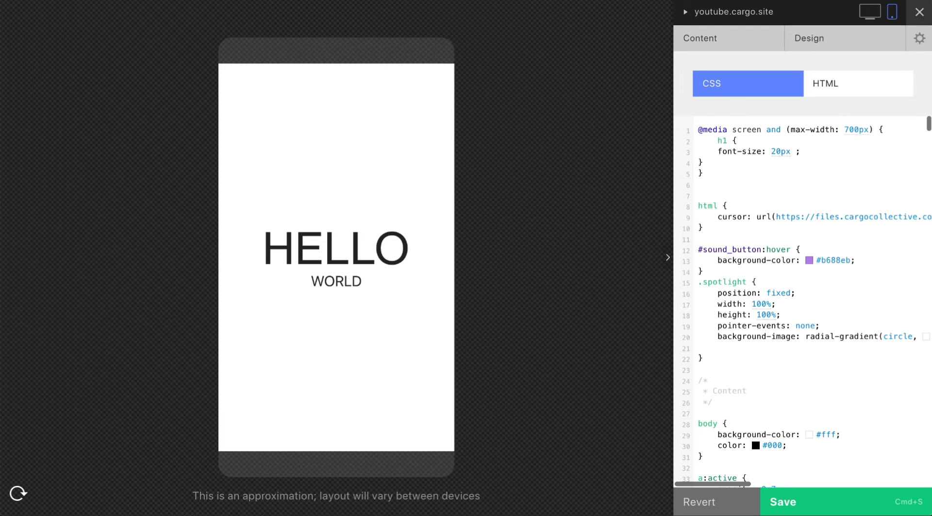
text(!)
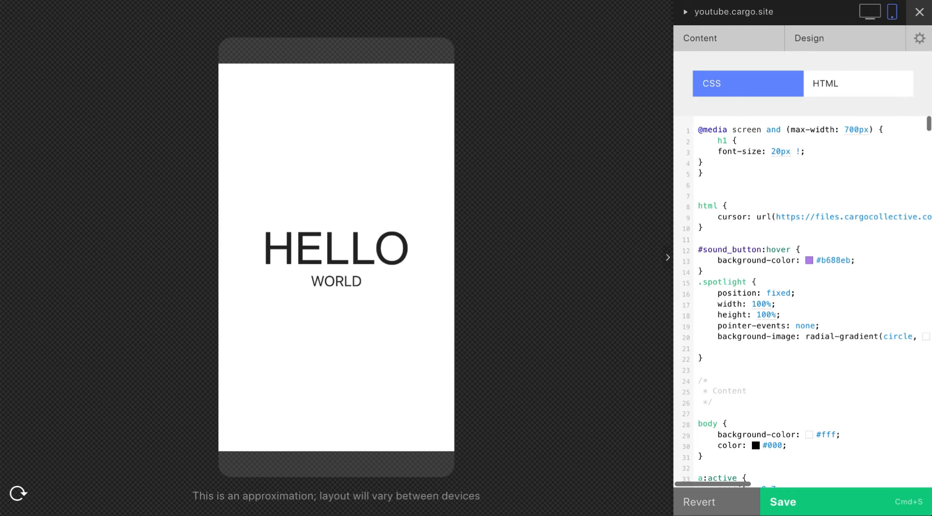
text(important)
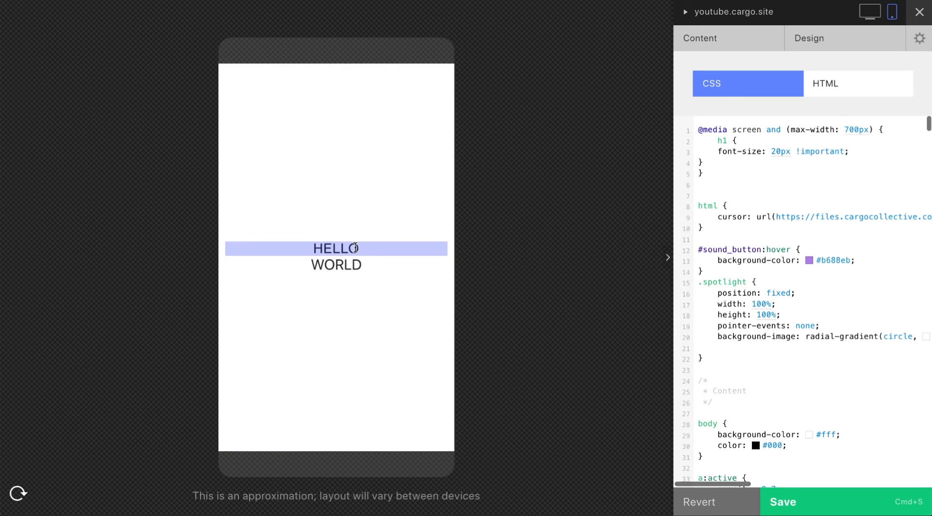
mouse_move(473, 236)
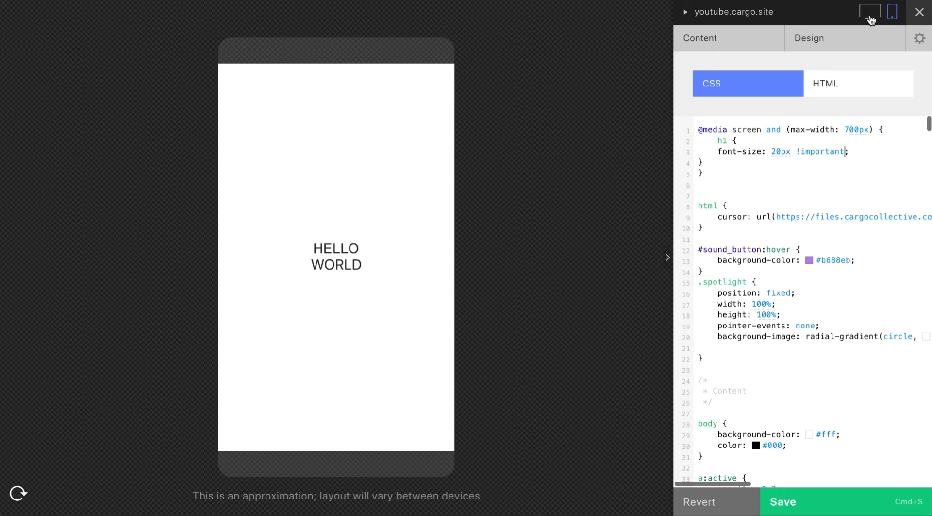
click(869, 12)
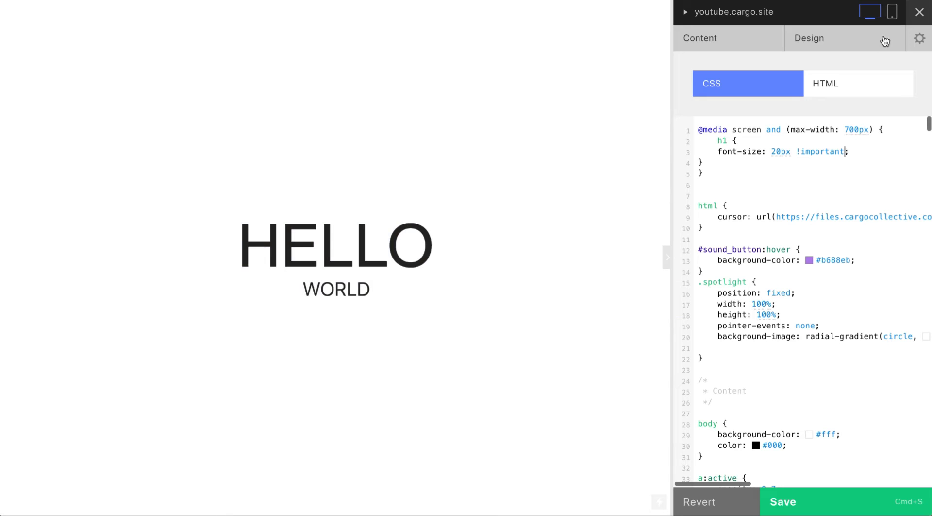
click(892, 11)
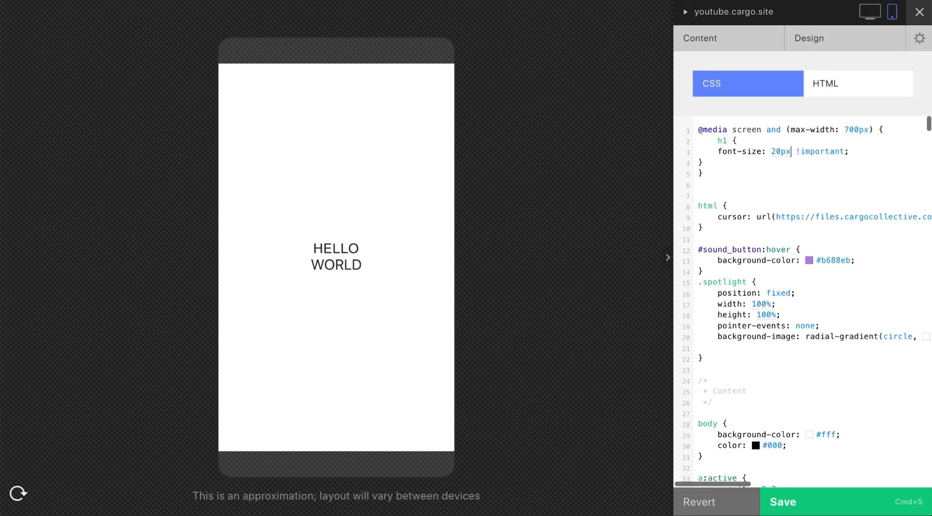
Try the mobile h1 font-size at 14px and 30vw, then settle on 26vw
text(14px)
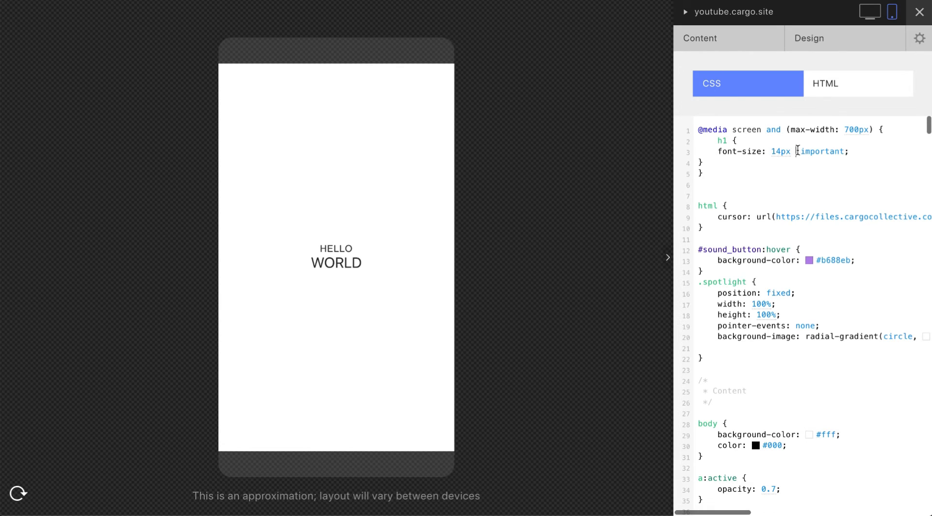
triple_click(773, 151)
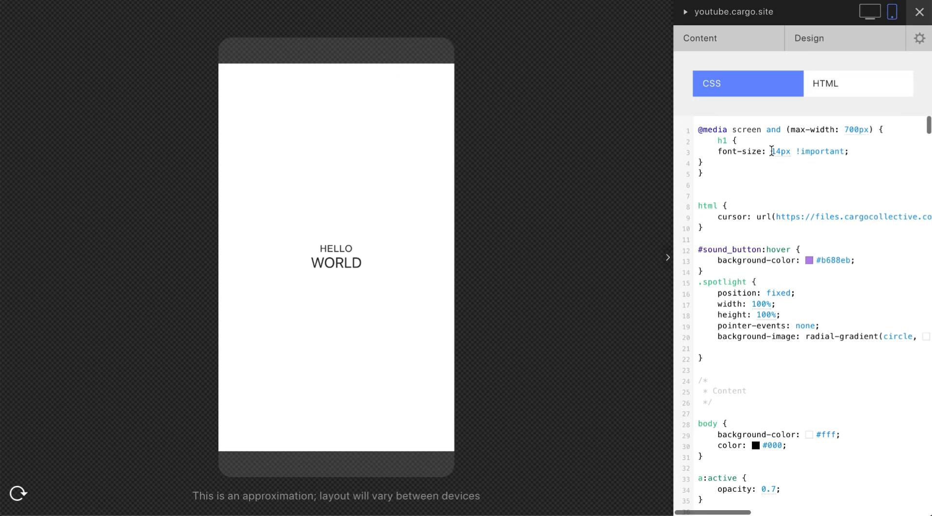
double_click(781, 152)
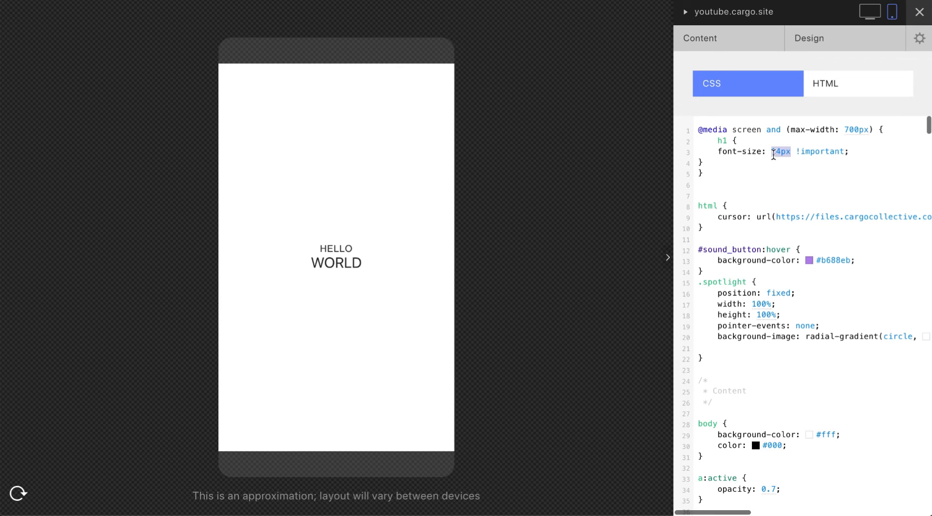
text(14px)
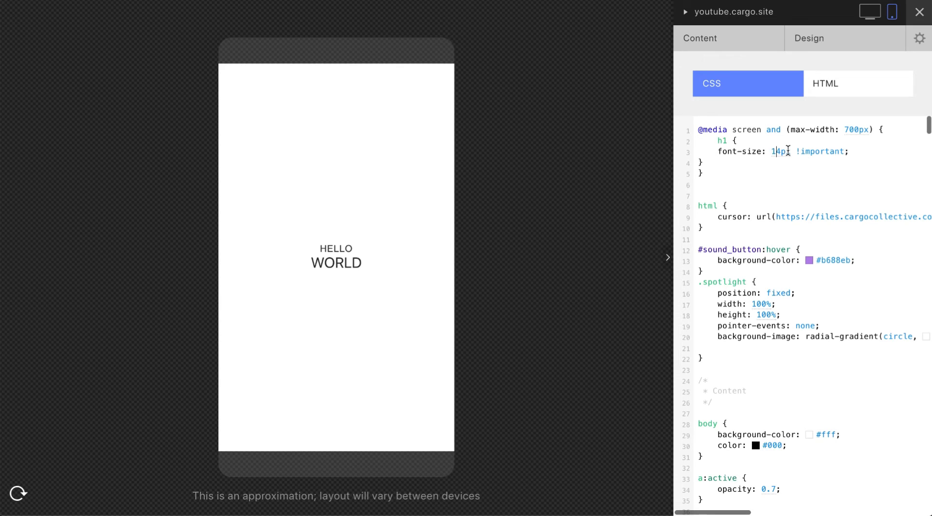
mouse_move(357, 258)
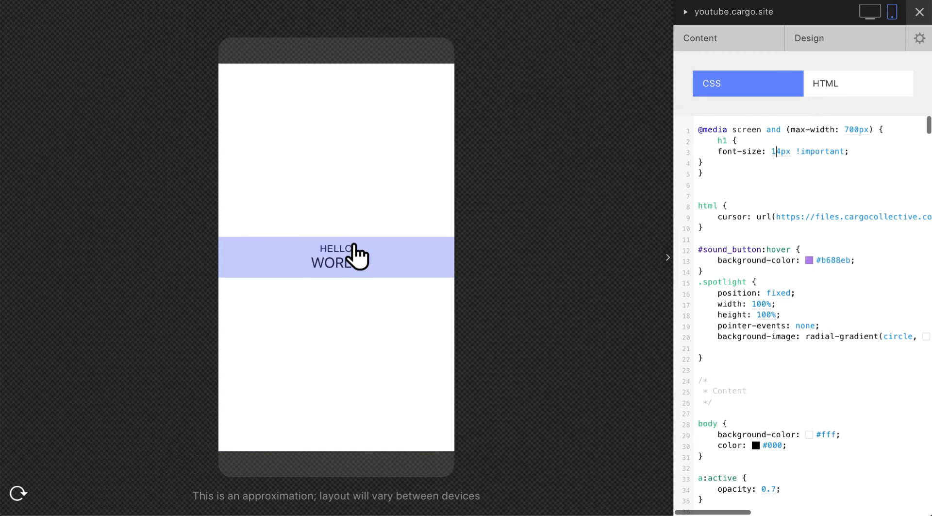
mouse_move(465, 149)
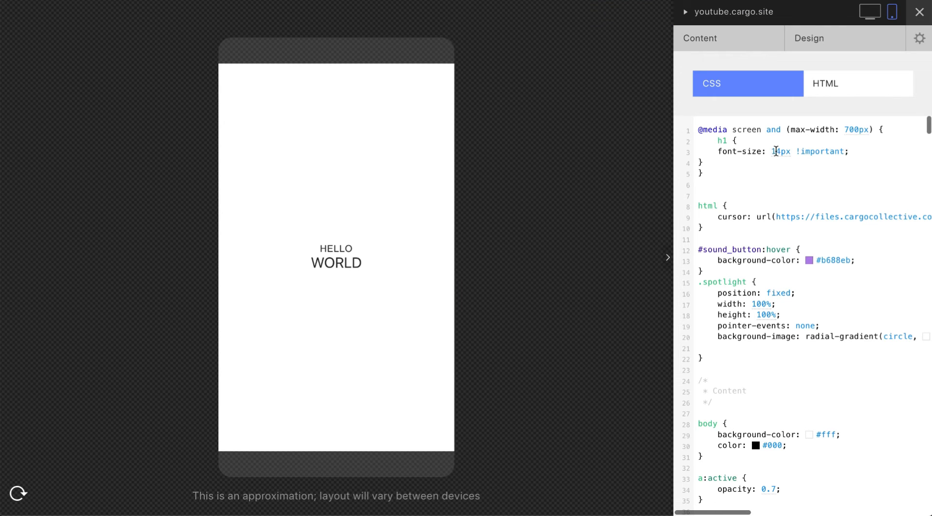
double_click(780, 152)
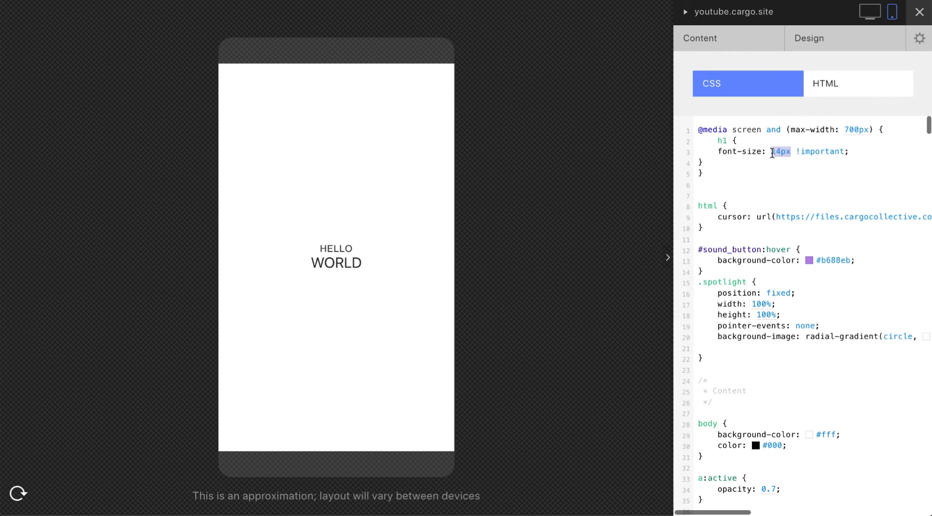
text(30)
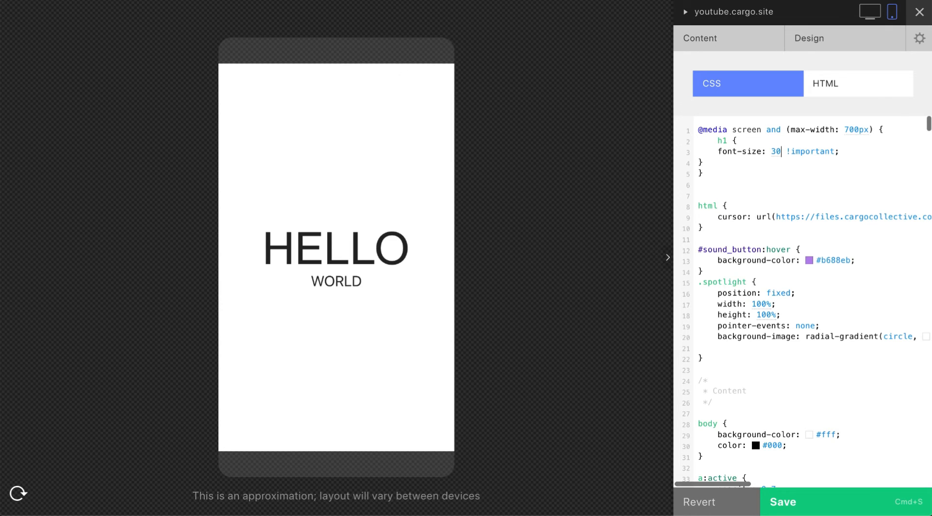
text(vw)
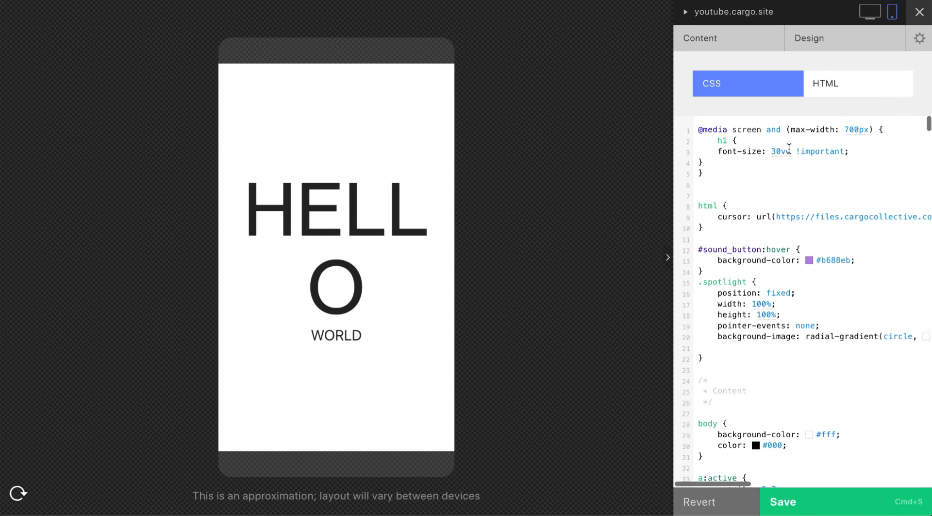
text(26vw)
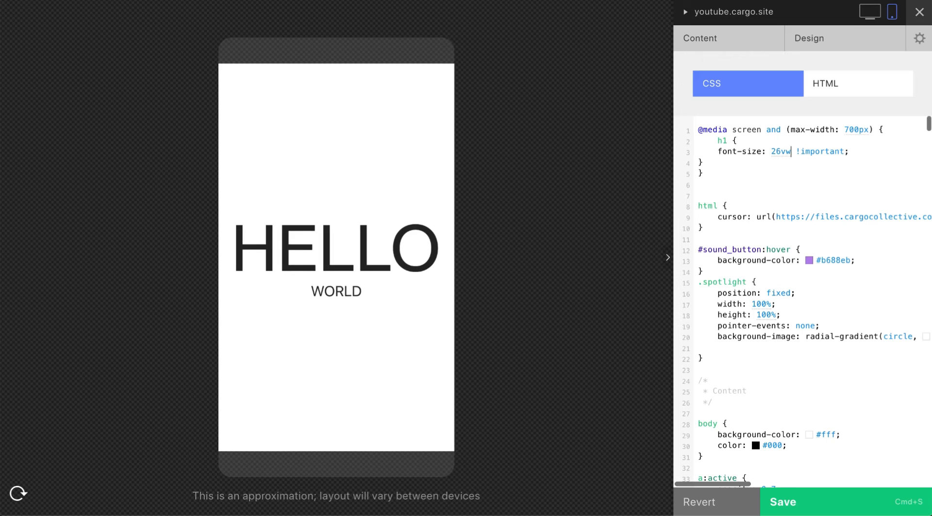
mouse_move(799, 409)
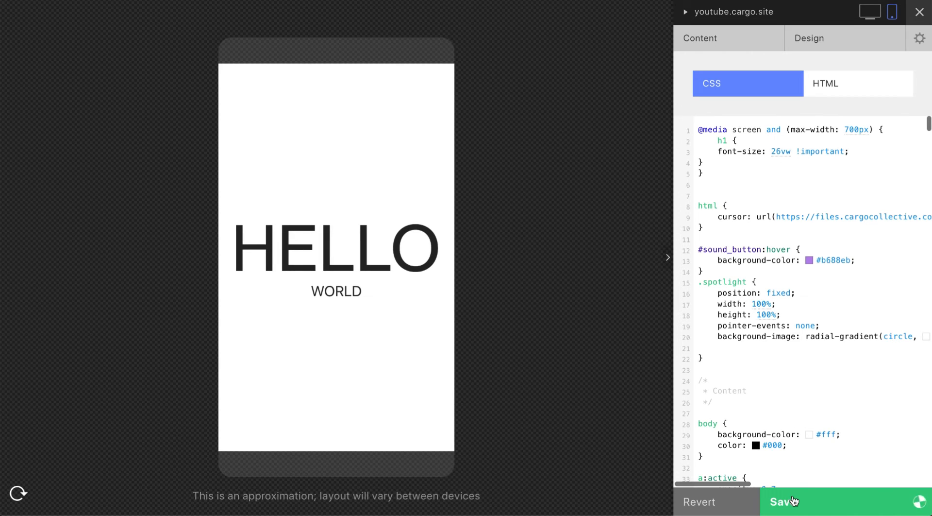
Save the updated stylesheet
click(785, 501)
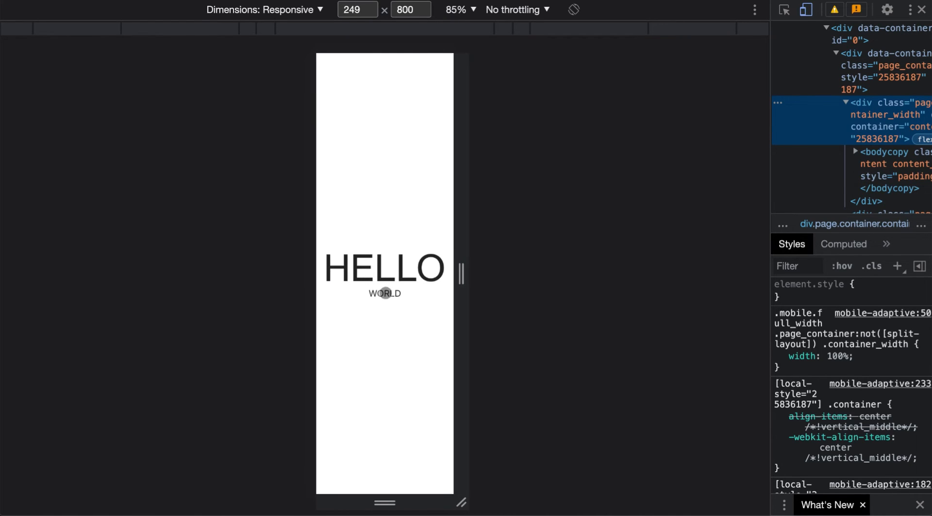
mouse_move(460, 273)
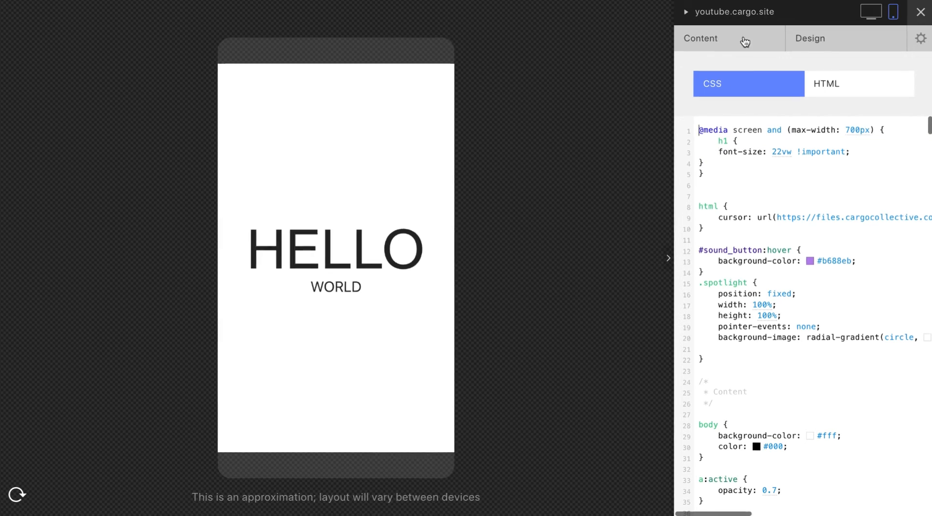
Duplicate the h1/h2 HELLO WORLD block in the page HTML with <br><br> between copies and apply it
click(700, 38)
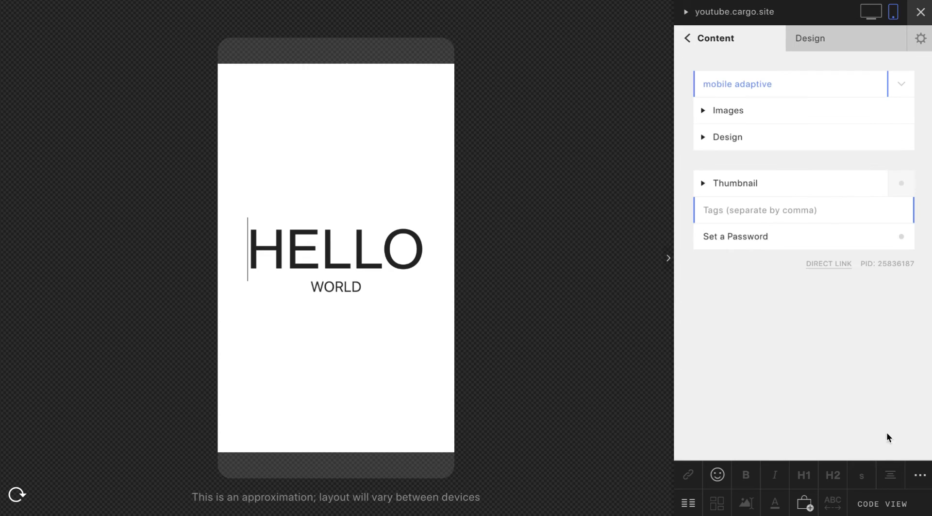
click(882, 503)
text(<)
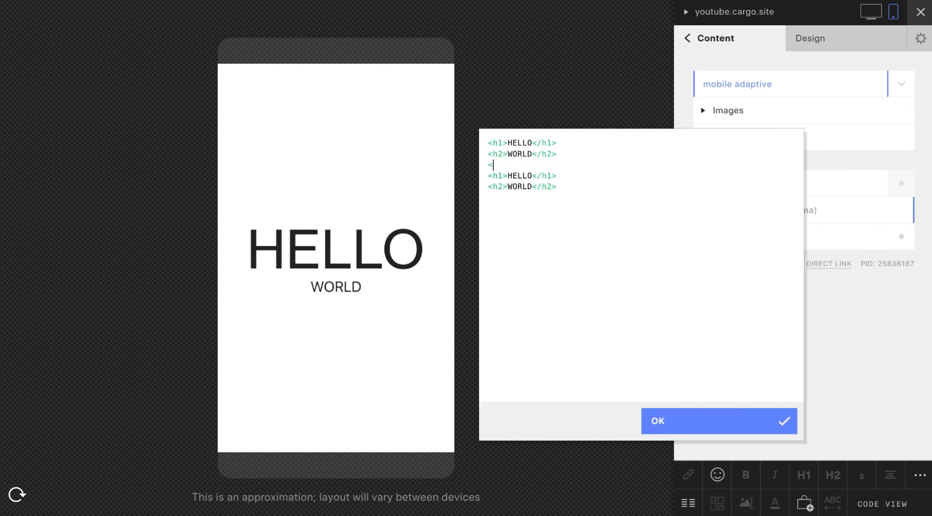
text(br>)
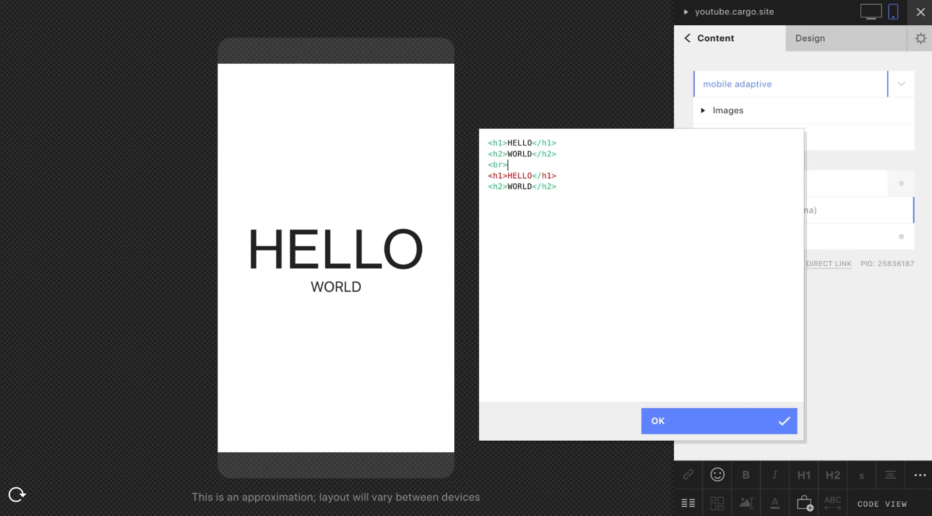
double_click(498, 165)
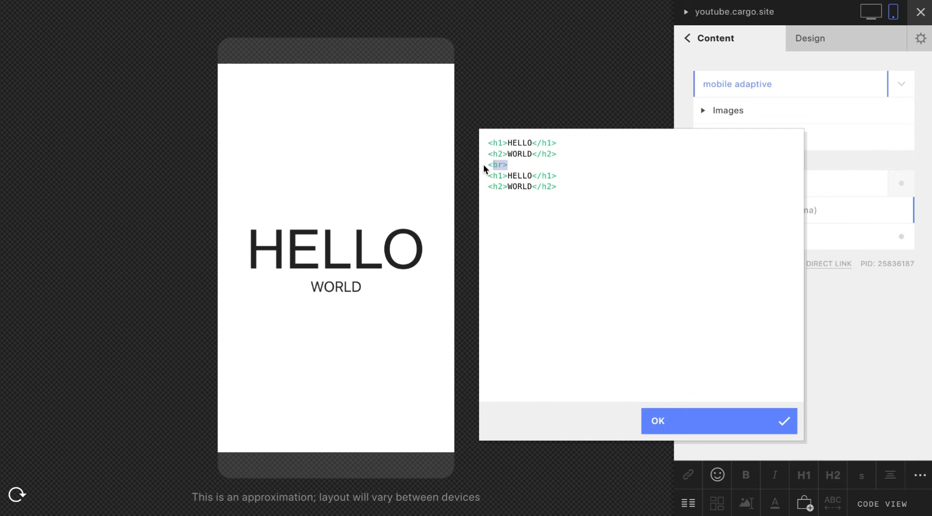
text(<br>)
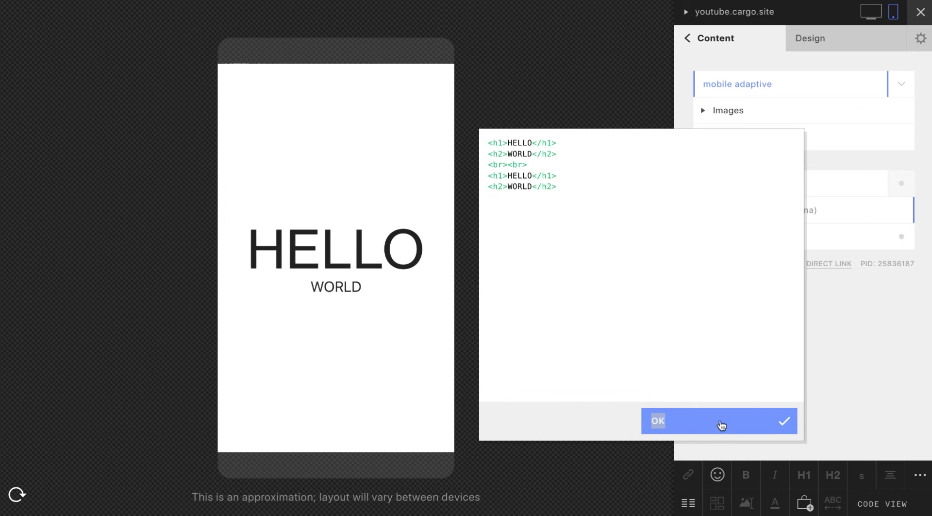
mouse_move(708, 427)
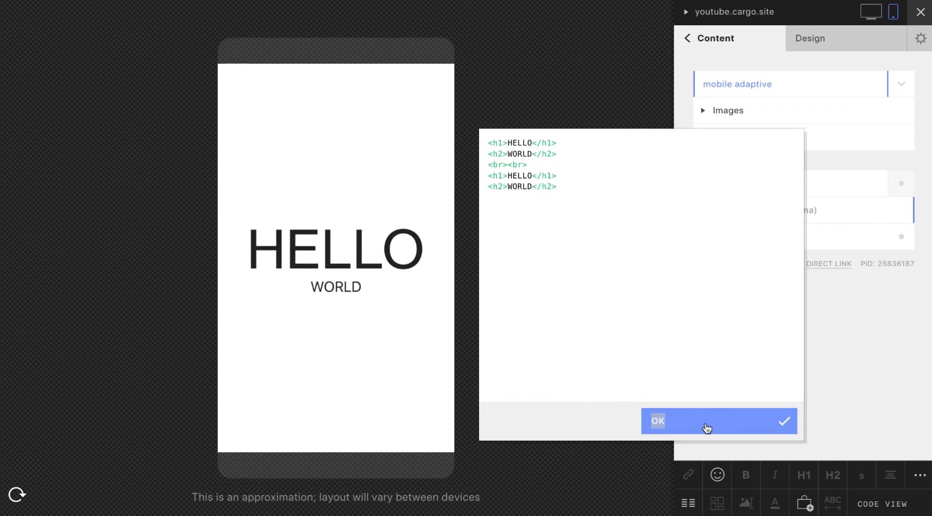
click(658, 420)
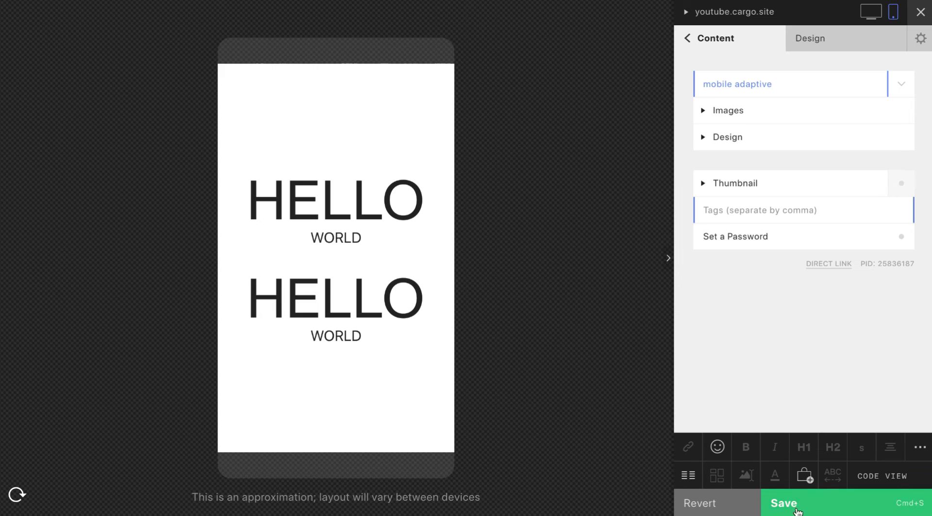
Give the first h1 id="first" in the page HTML, apply it, and return to the custom CSS
click(883, 475)
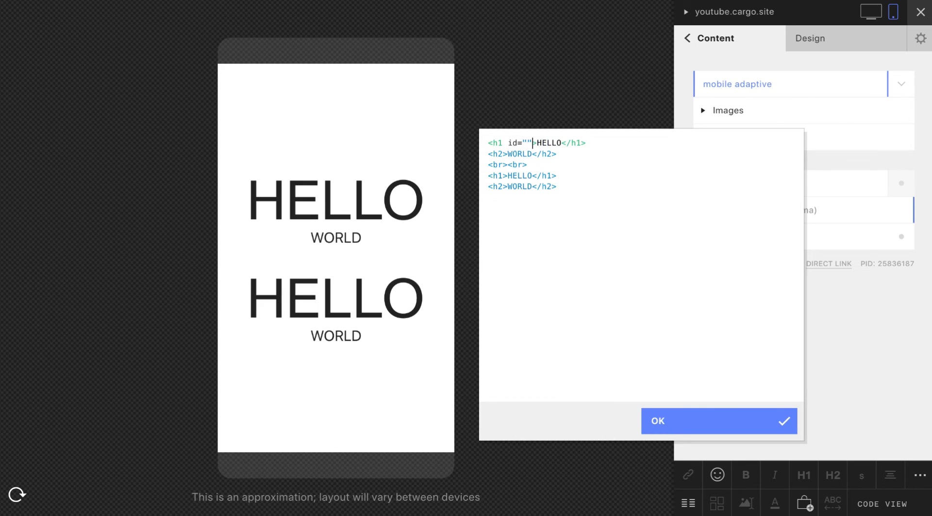
text(f)
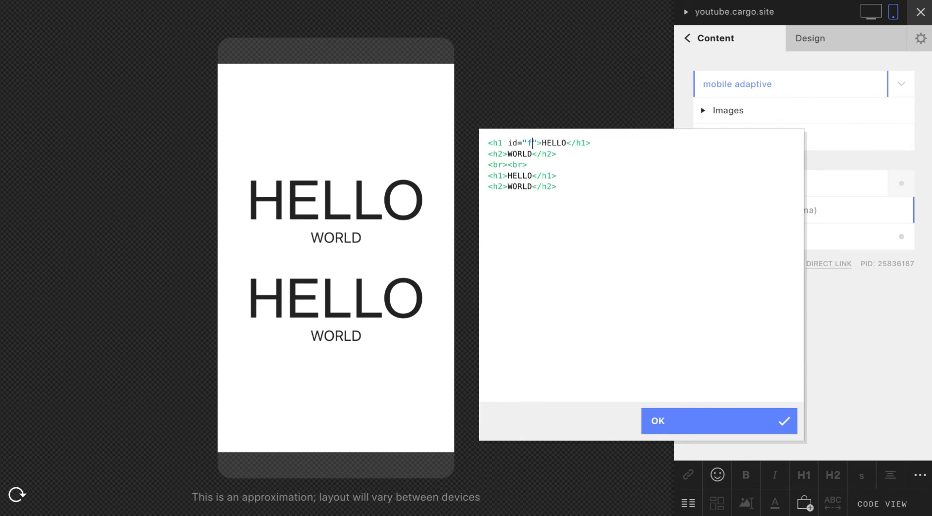
text(irst)
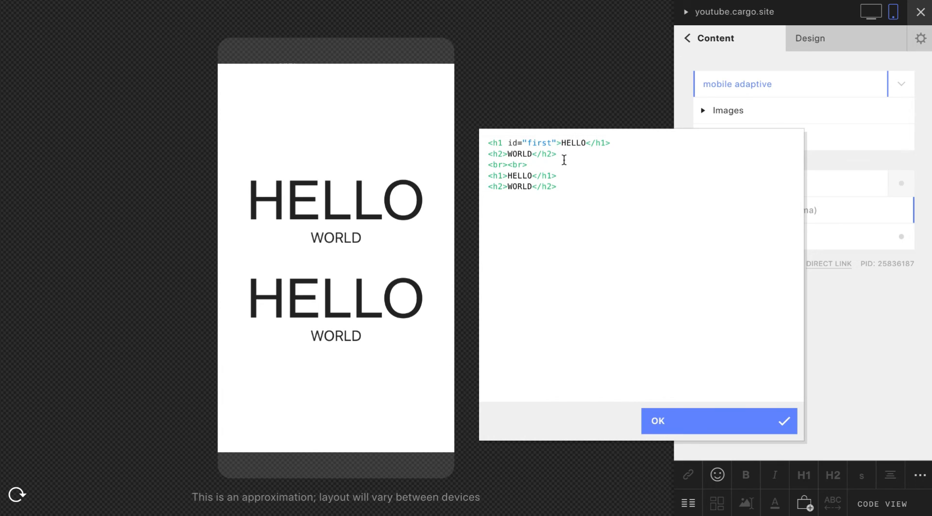
click(717, 421)
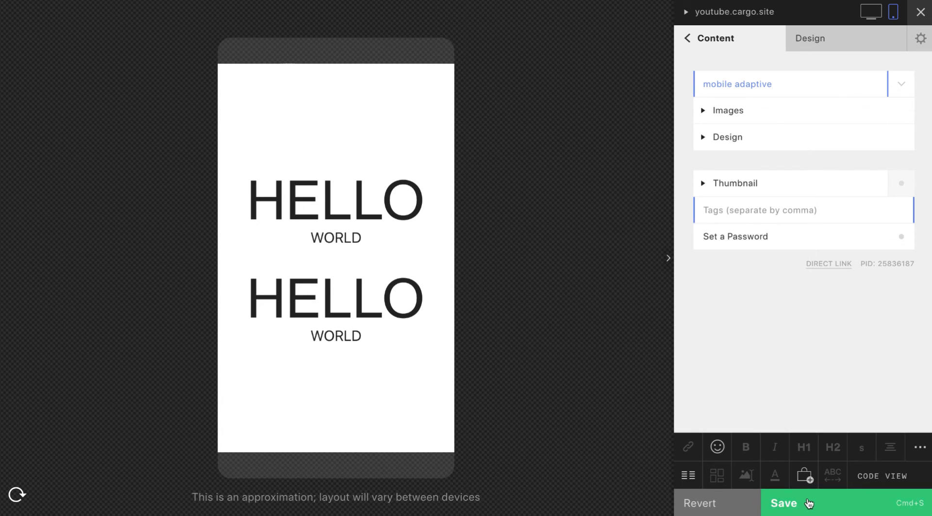
click(810, 38)
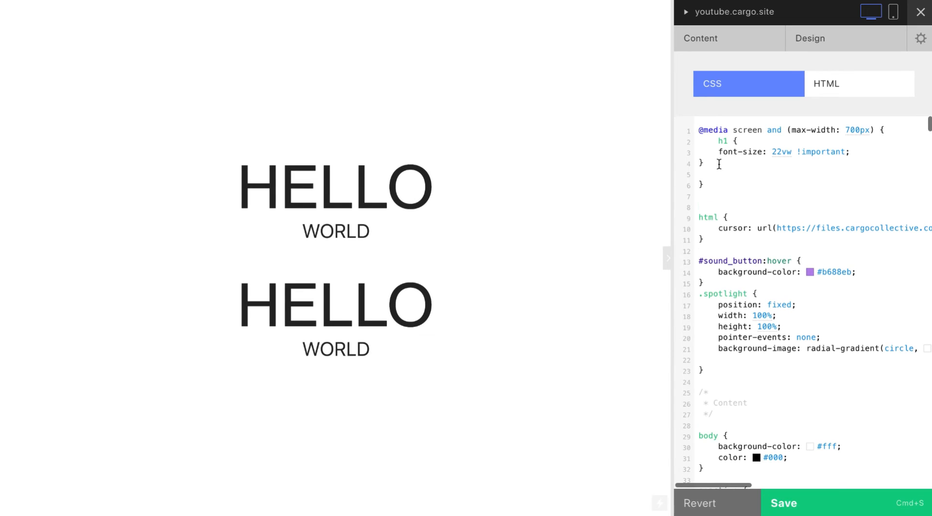
In the phone preview, write a #first { font-size ... !important; } rule inside the max-width 700px media query
click(891, 12)
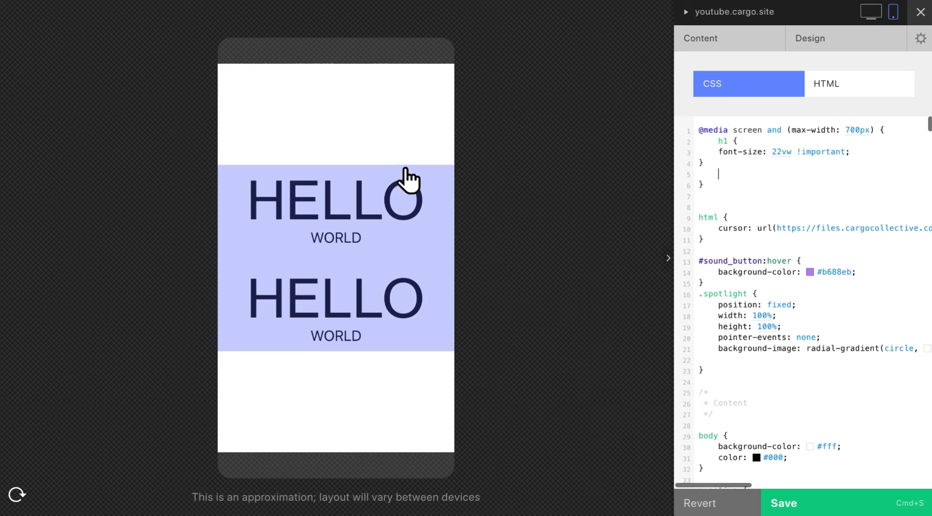
mouse_move(557, 165)
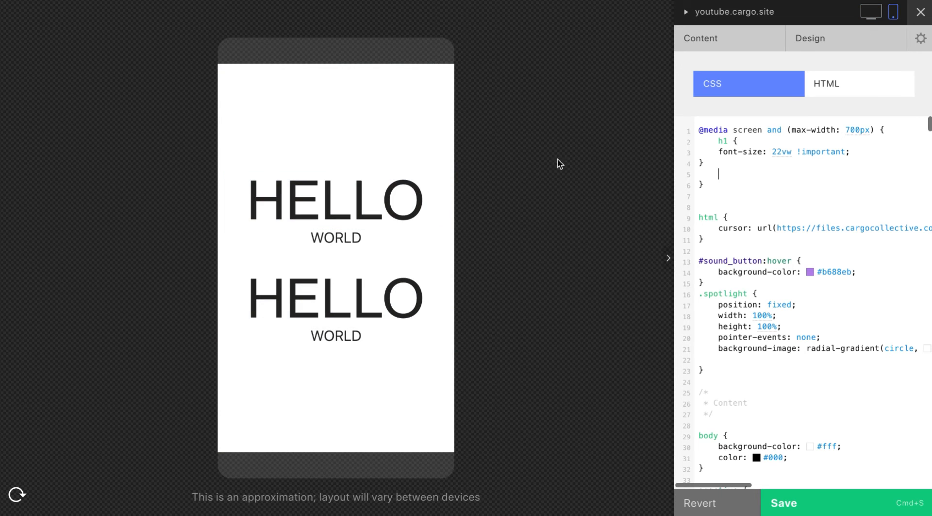
mouse_move(723, 156)
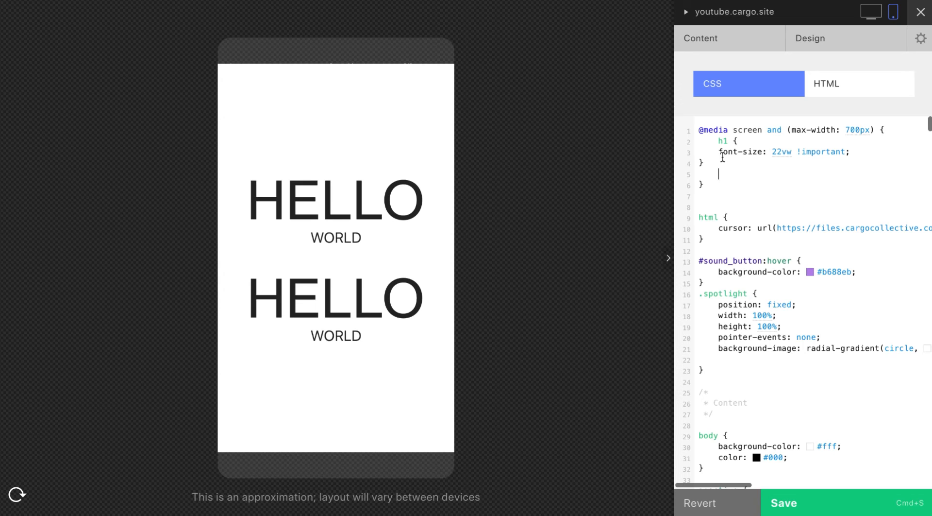
text(#)
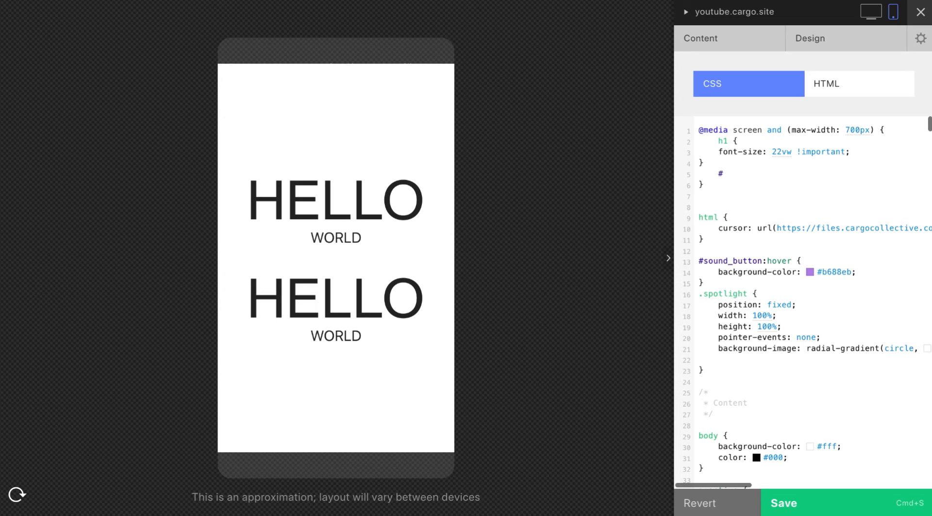
text(fir)
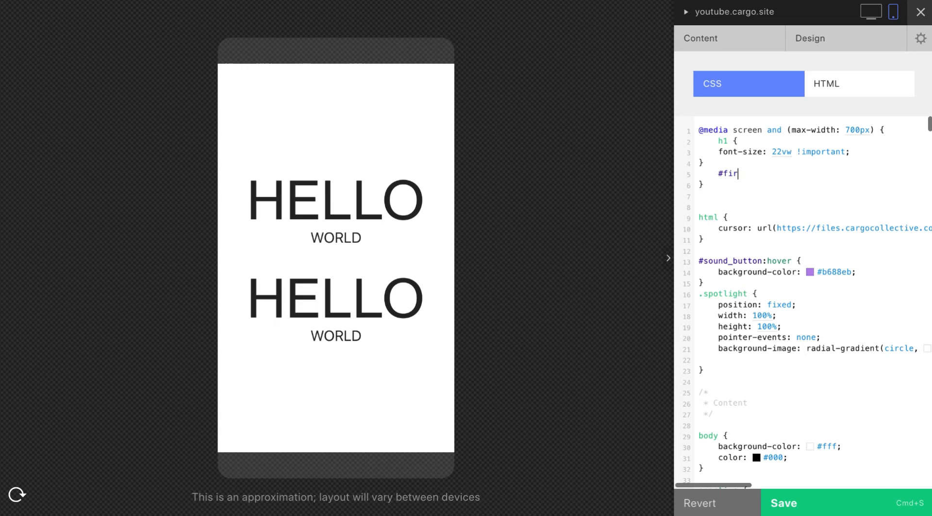
text(st {)
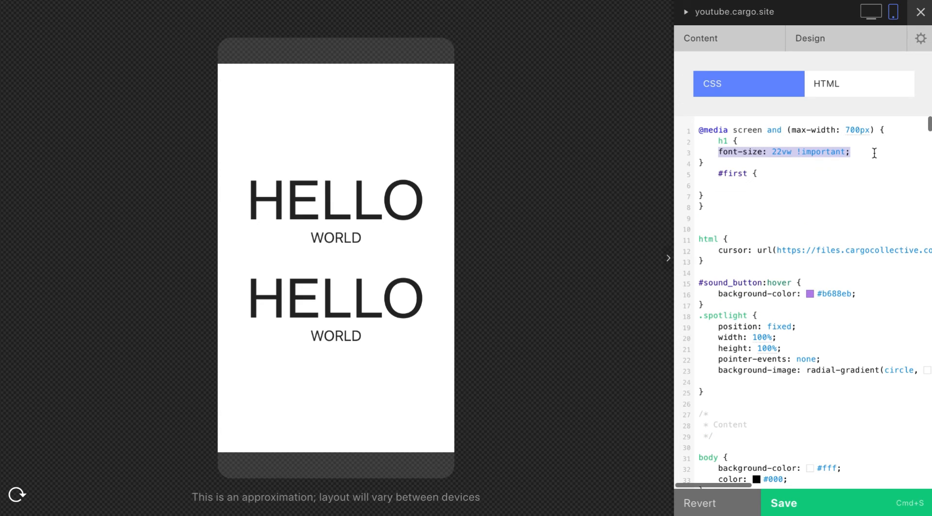
text(font-size: 22vw !important;)
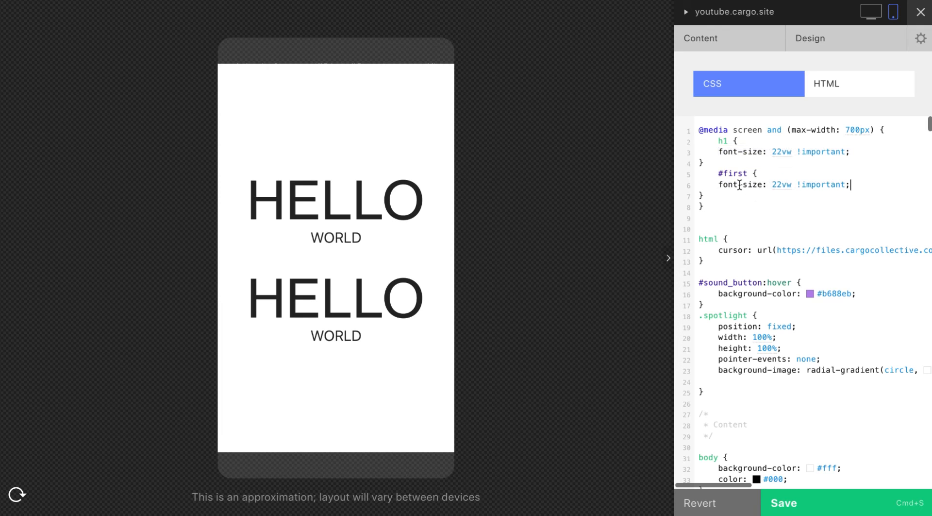
double_click(781, 185)
text(14px)
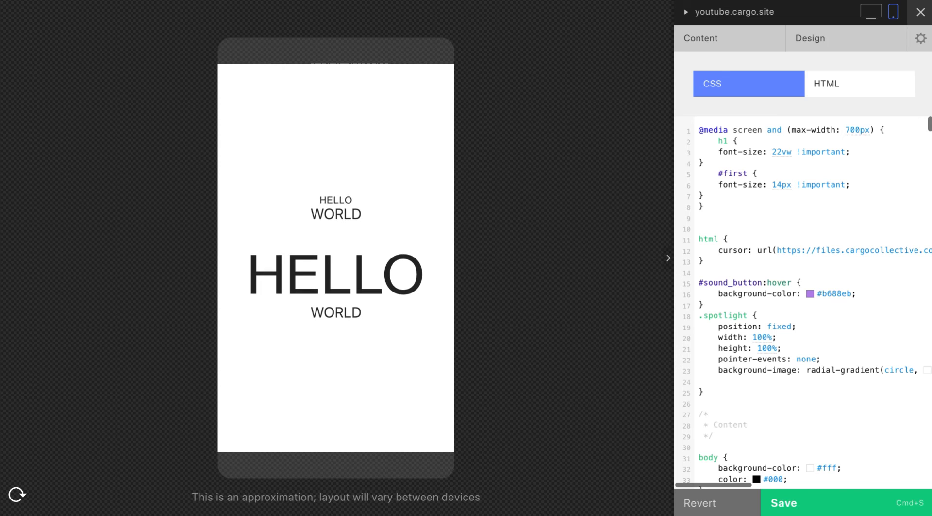
Change the #first font-size to 11px and add text-align: left below it
click(870, 12)
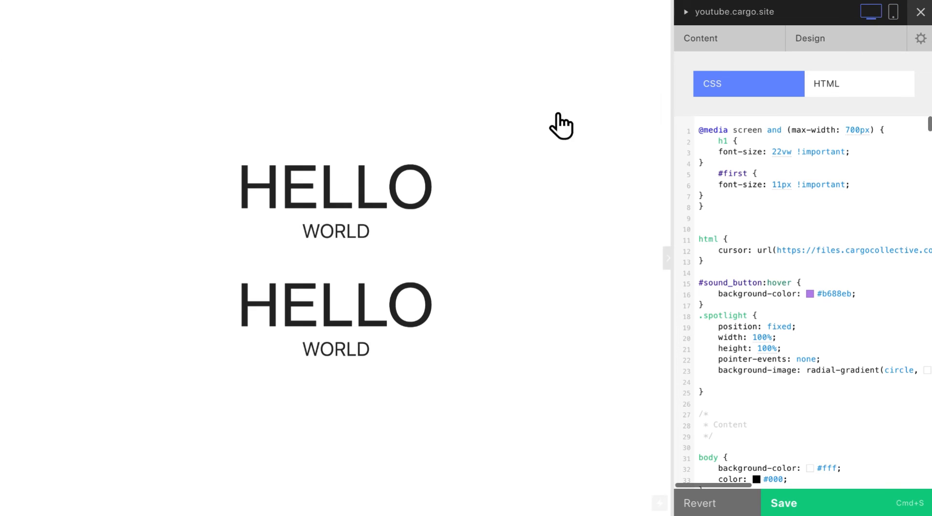
click(893, 11)
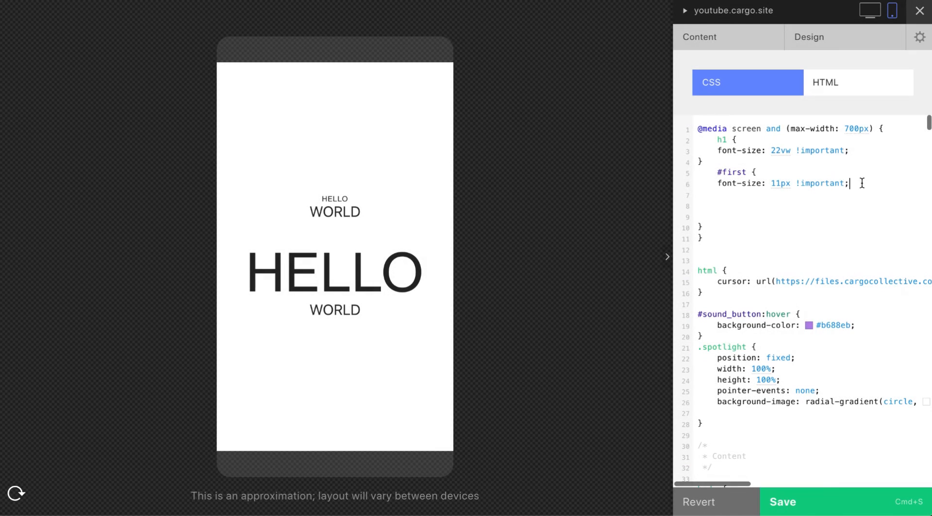
click(335, 198)
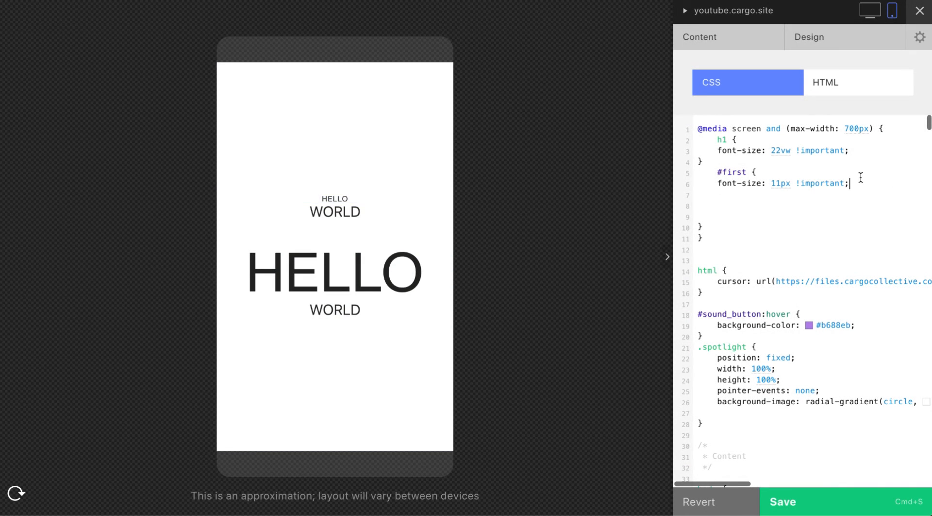
text(text-align: left;)
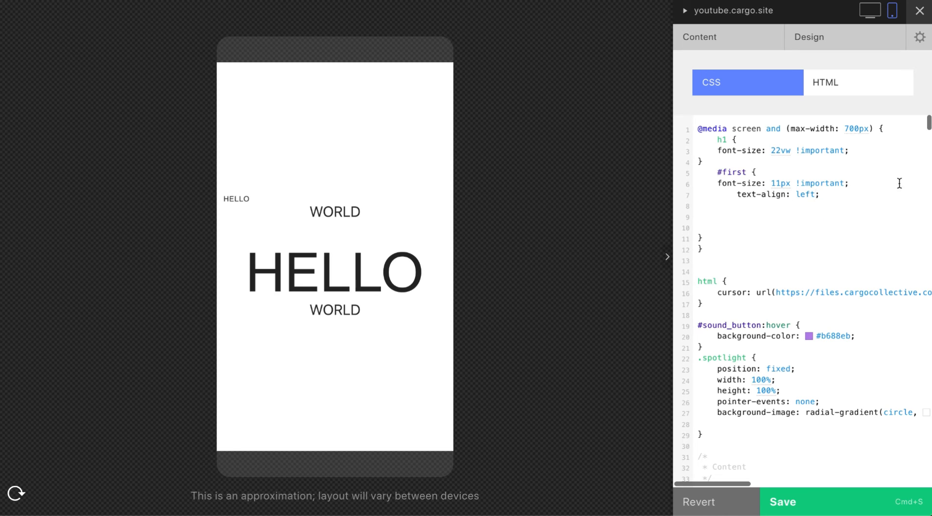
double_click(821, 184)
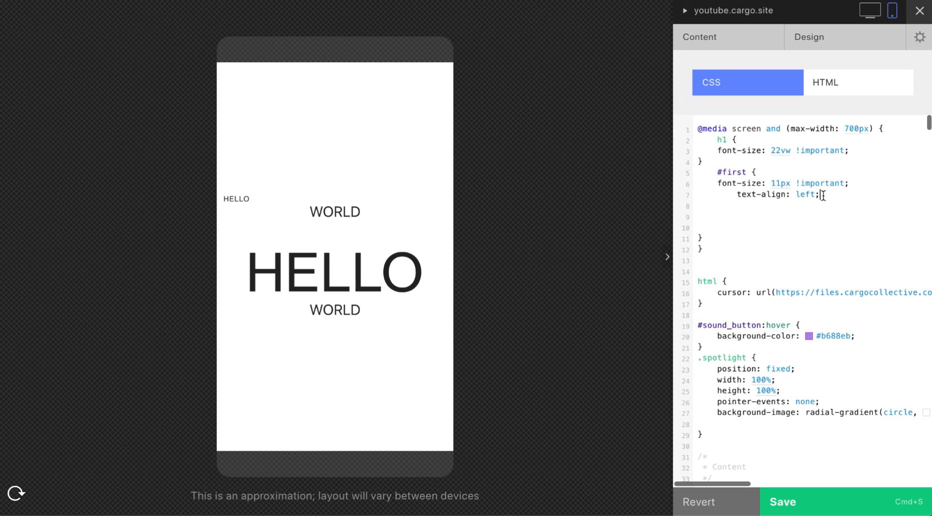
mouse_move(823, 194)
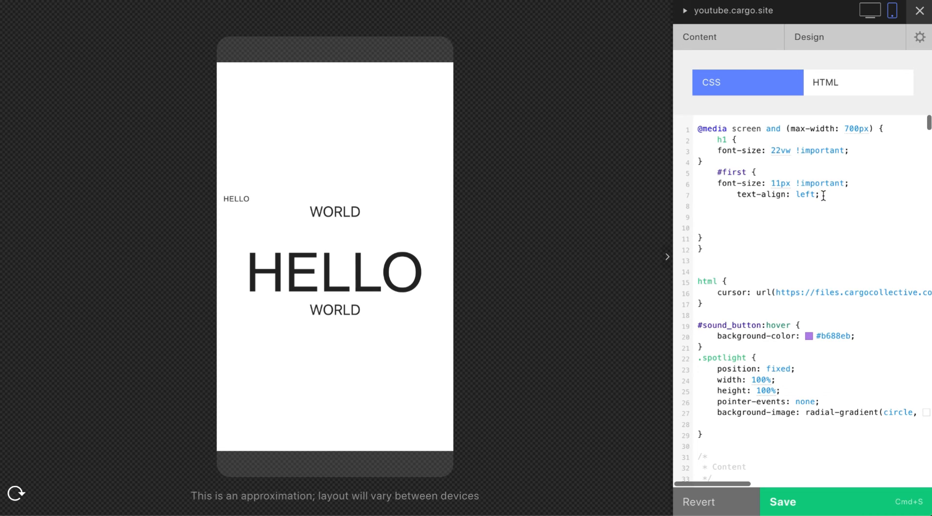
mouse_move(795, 184)
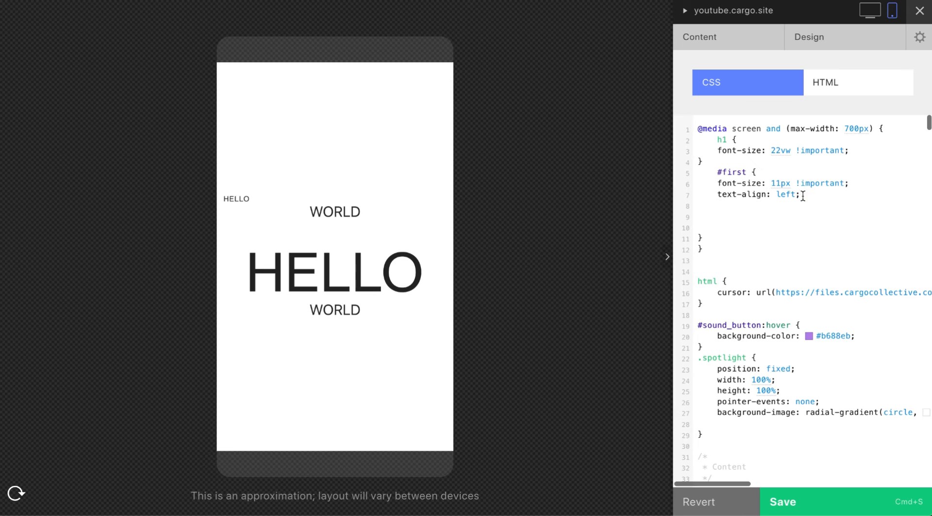
key(enter)
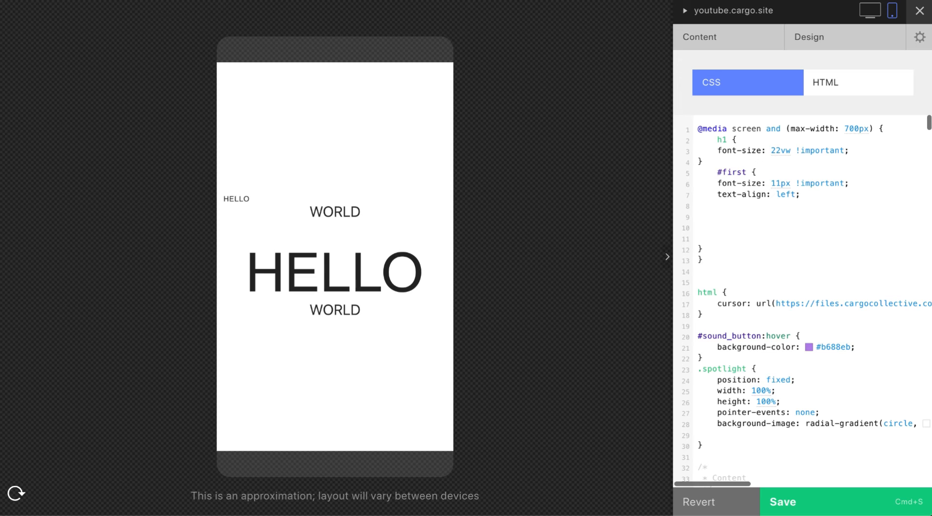
Add position: absolute with top and left at 10px to #first and clear its empty lines
text(position: ;)
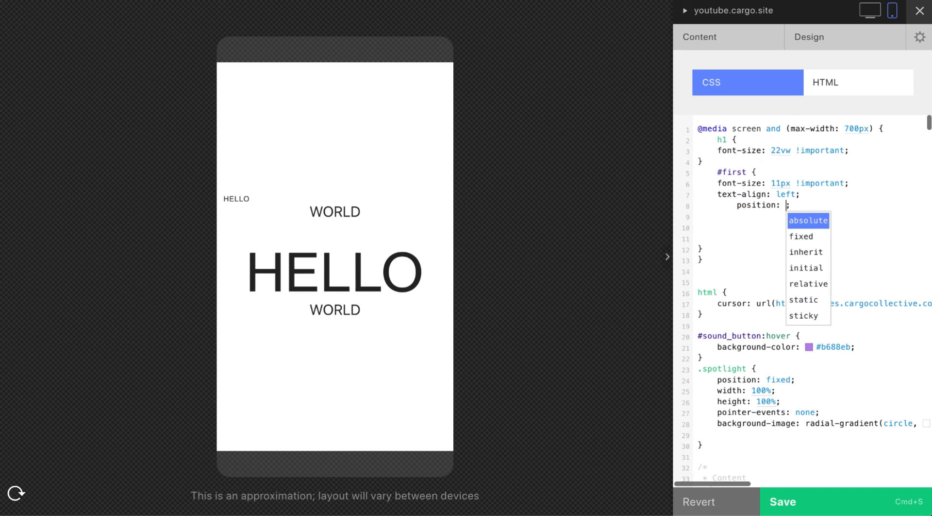
click(807, 221)
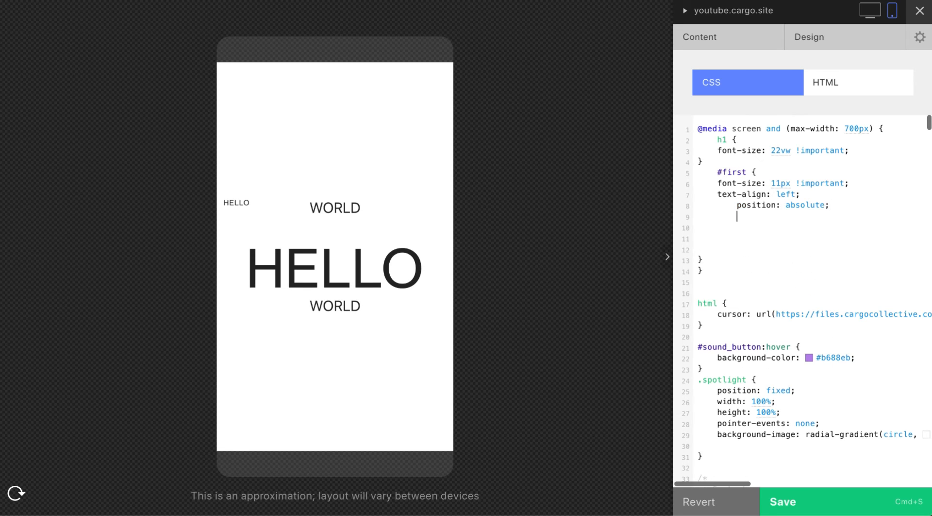
text(top:)
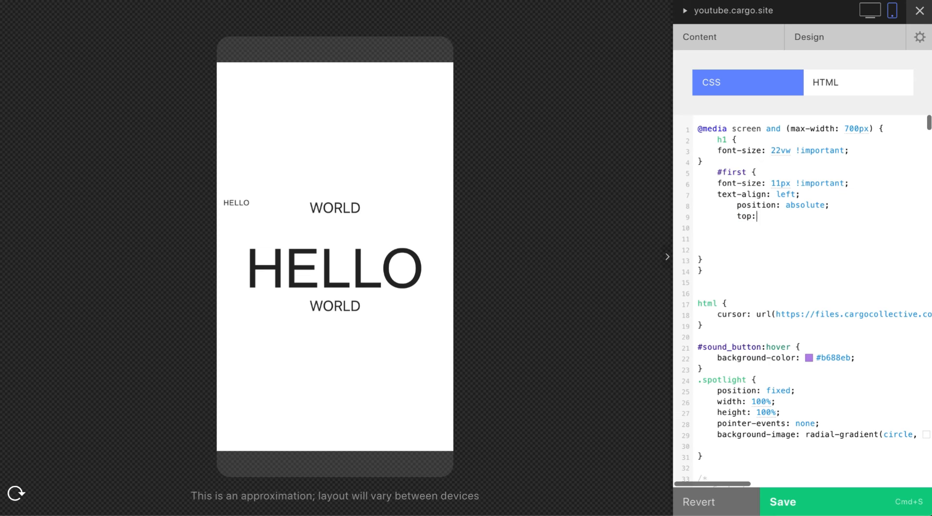
text(10px;)
click(812, 228)
text(left: 10;)
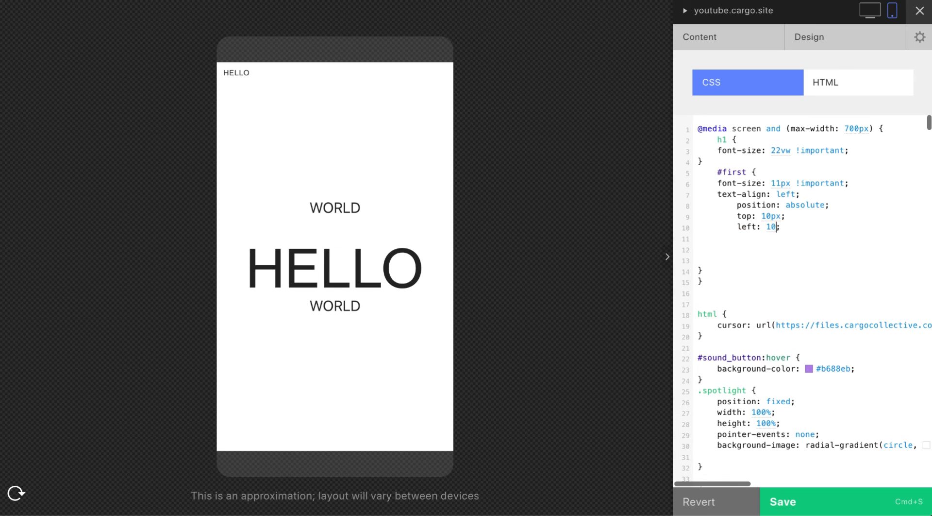
text(px)
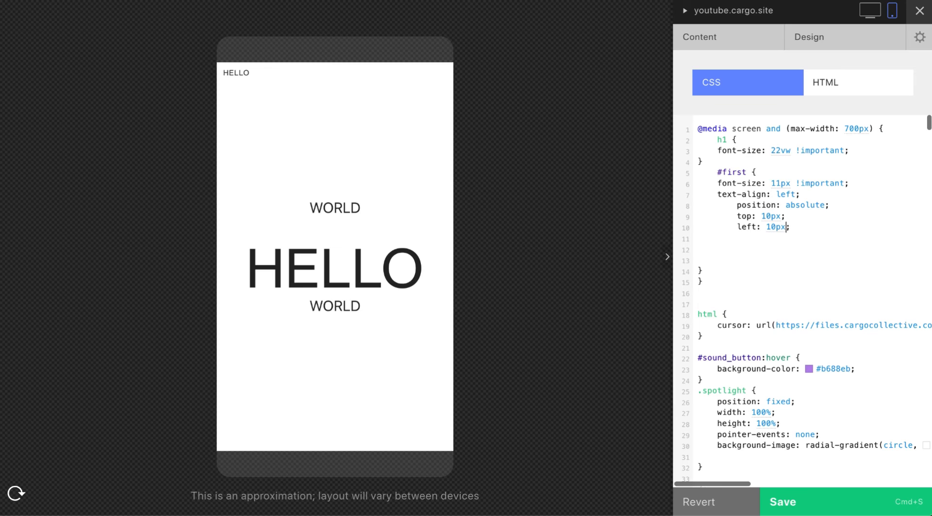
mouse_move(246, 65)
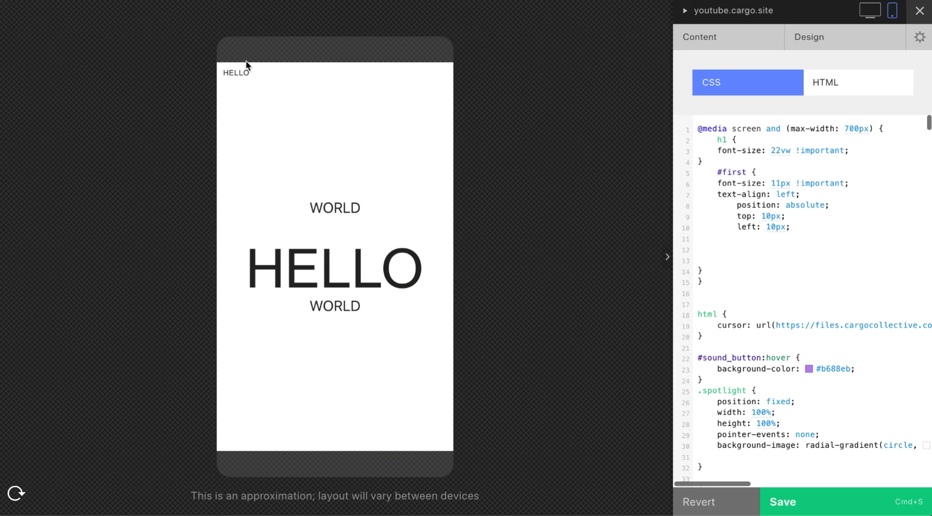
mouse_move(395, 110)
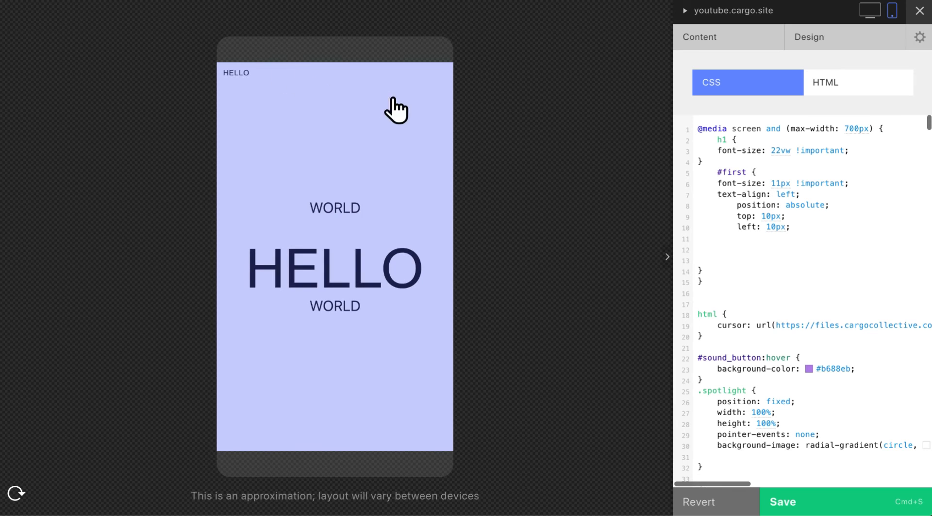
click(738, 258)
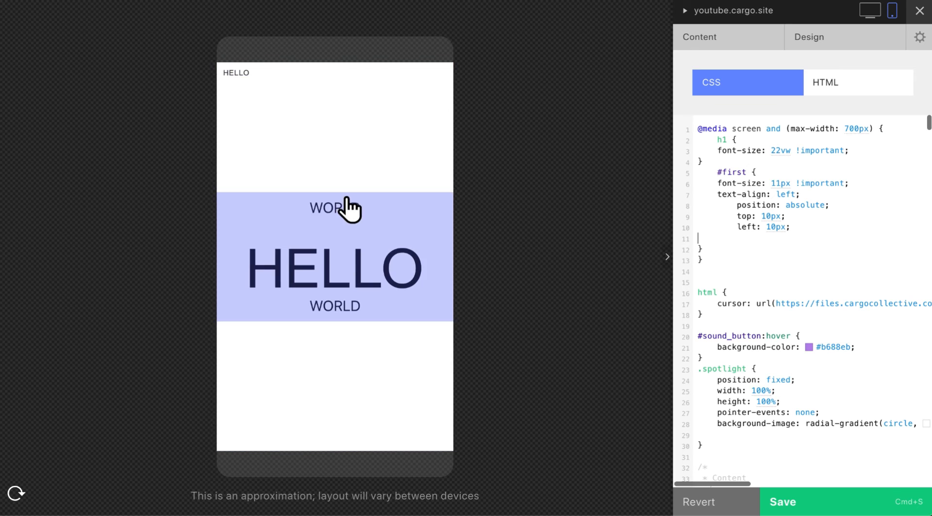
mouse_move(685, 196)
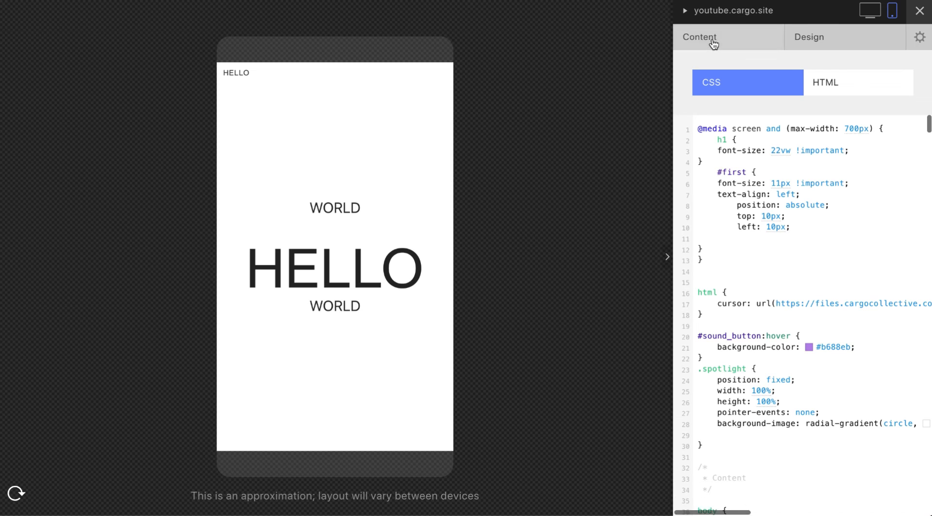
In the page's Code View, cut id="first" off the h1 and close a new div after the first h1 and h2
click(700, 35)
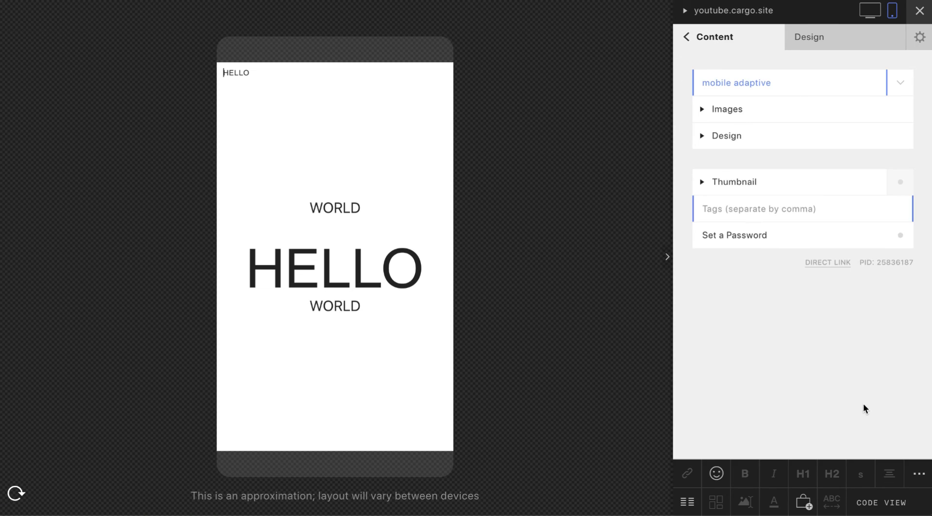
click(882, 502)
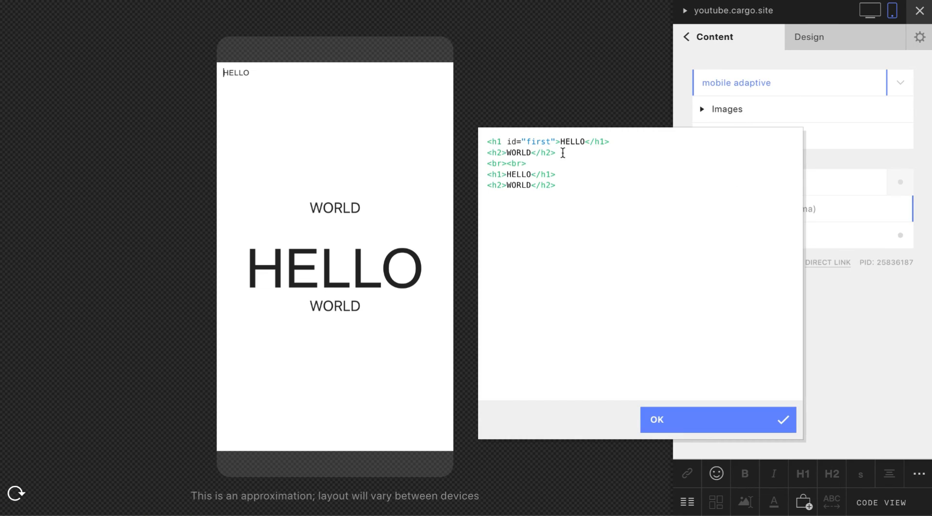
double_click(529, 142)
text(<div>)
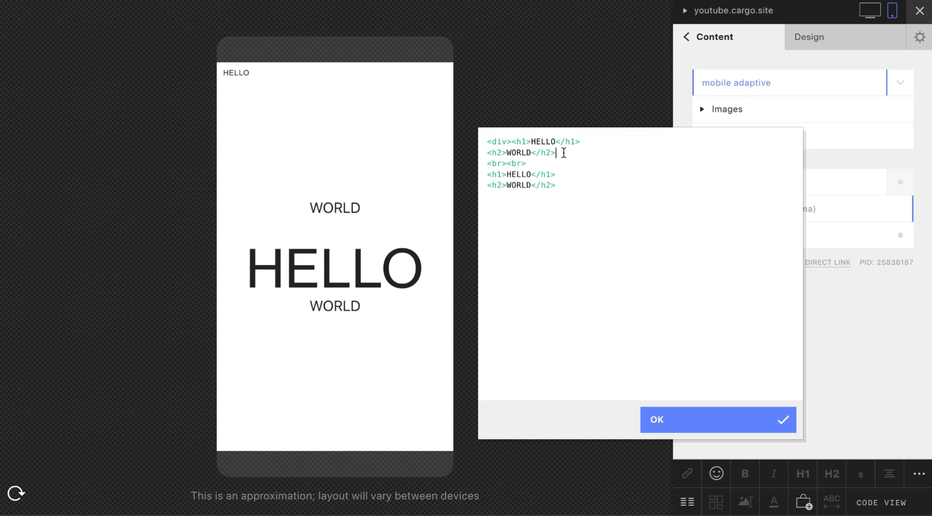
text(</di)
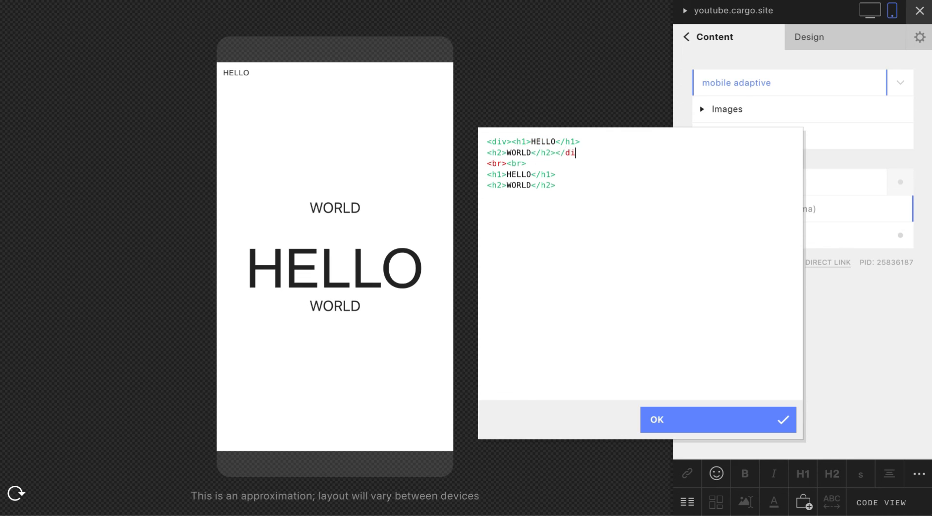
text(v>)
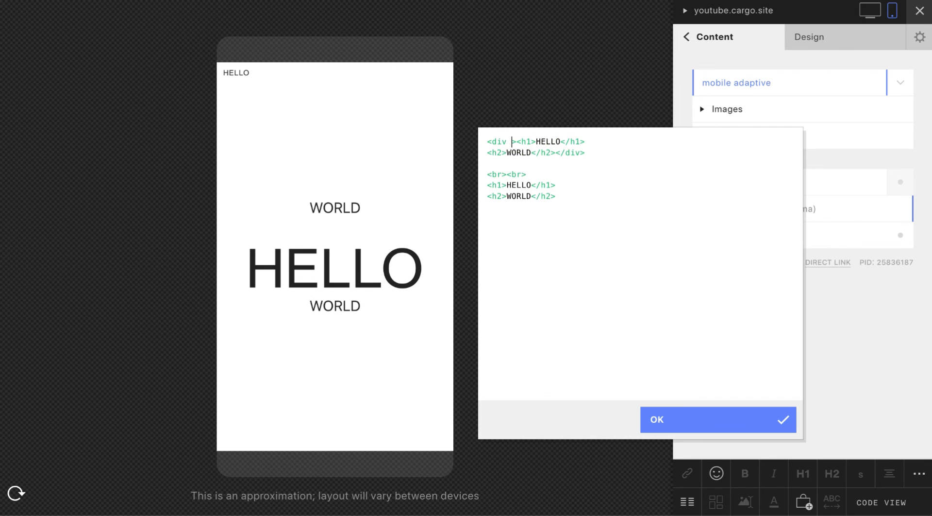
Open the wrapping div with id="first" before the headings and apply the edited HTML
text(font-size: 22vw !important;)
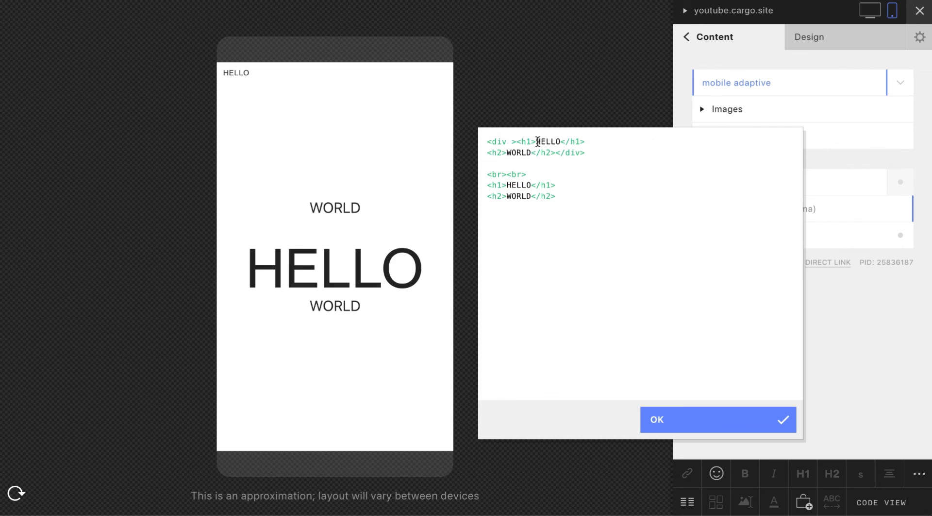
text(id="")
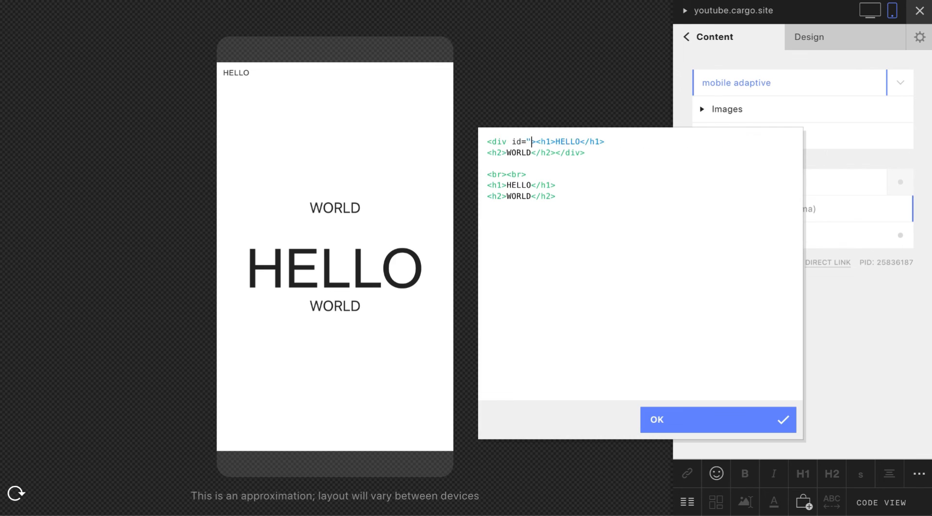
text(first)
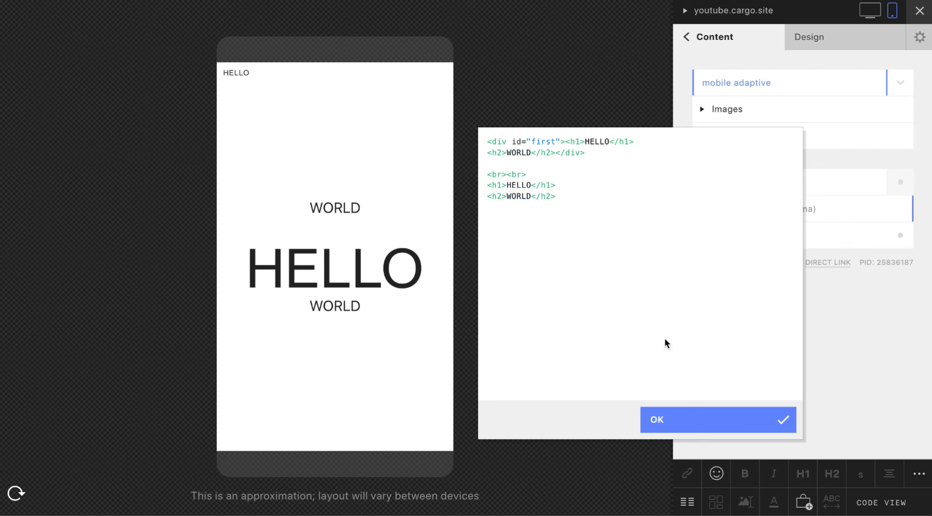
click(717, 419)
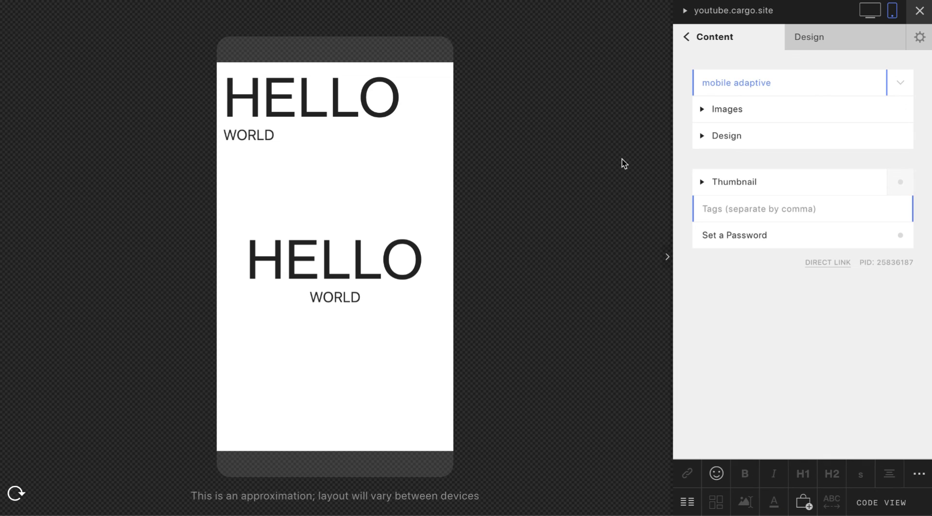
Check the desktop preview, return to mobile and reopen the CSS Editor from the Design tab
click(809, 37)
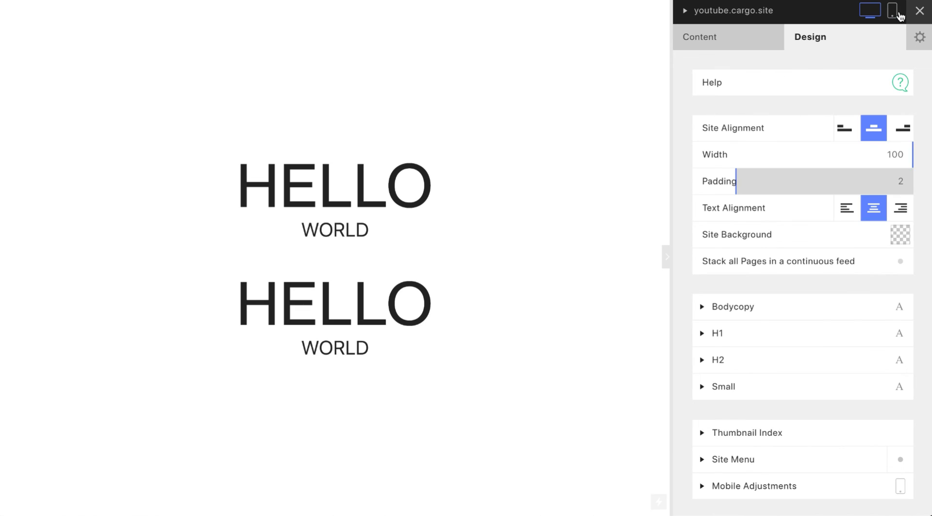
click(892, 10)
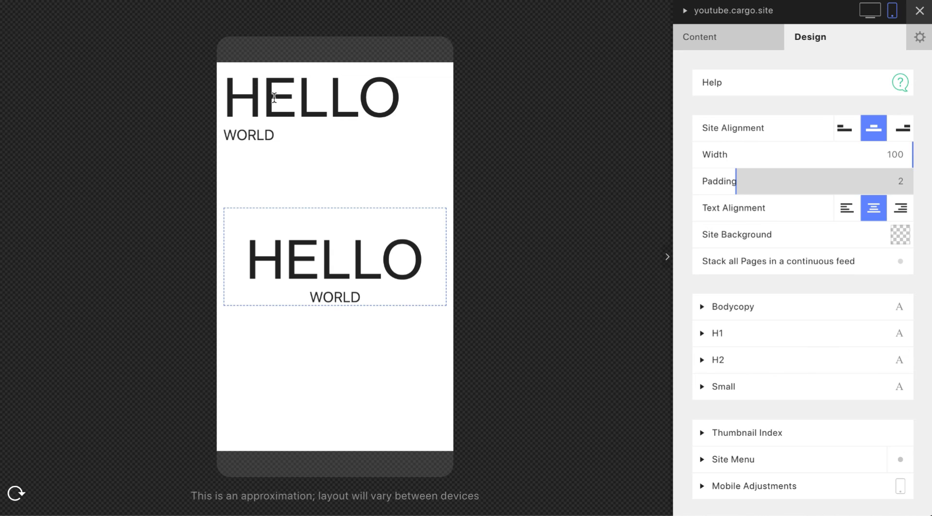
scroll(down, 3)
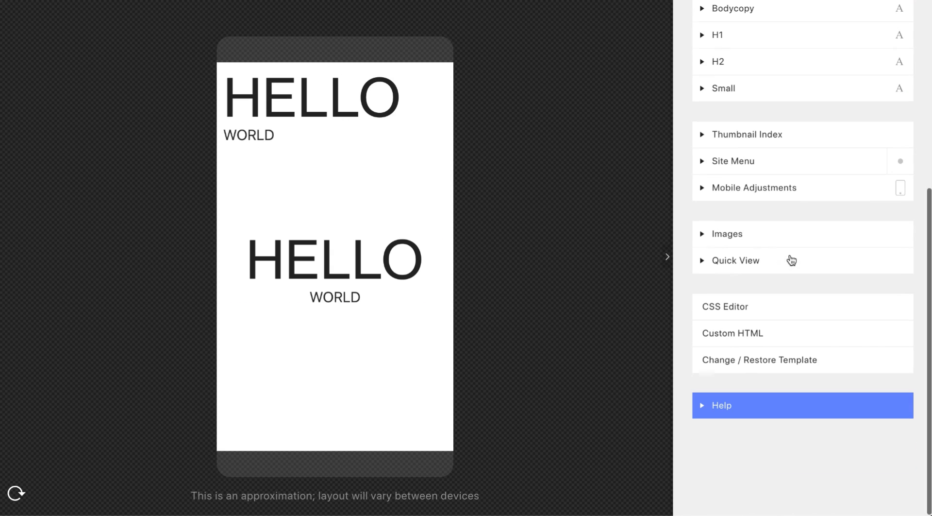
click(725, 306)
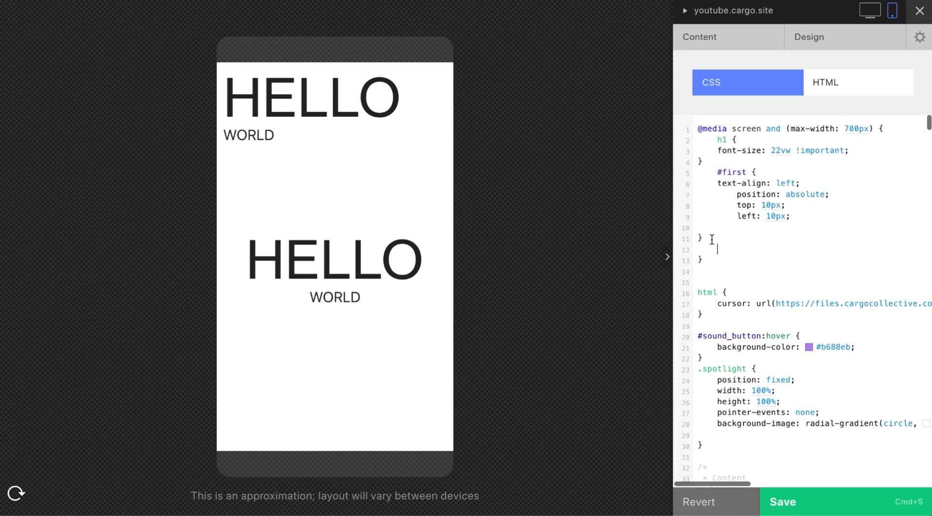
mouse_move(416, 107)
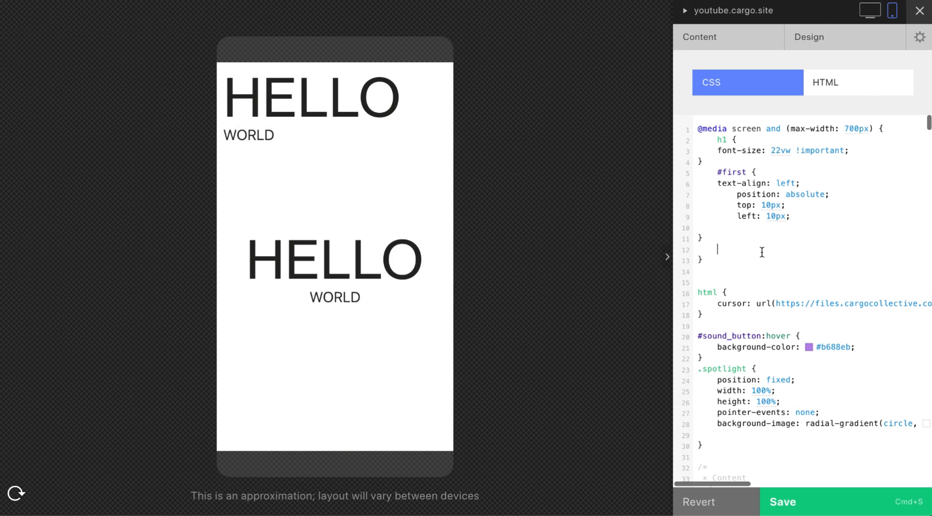
Add a #first h1 rule in the media query with font-size 8px !important
text(#fi)
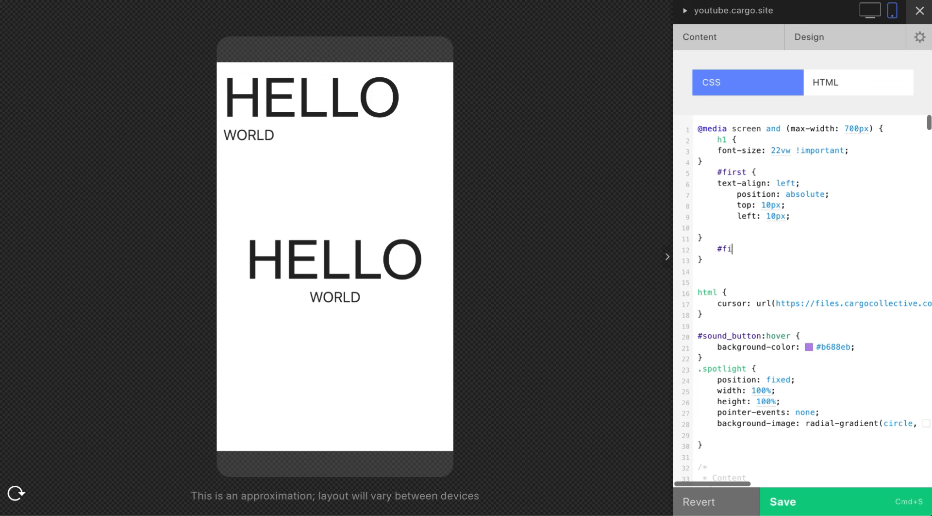
text(rst)
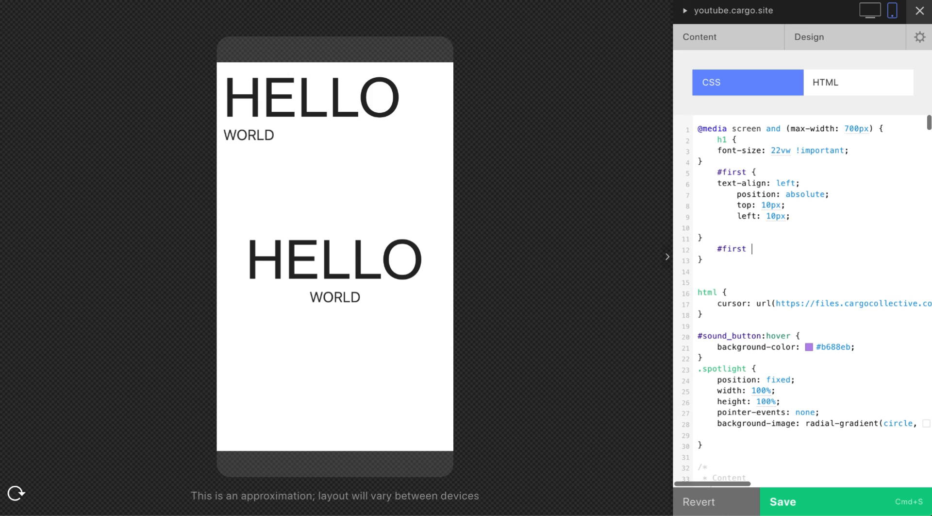
text(h1 {)
text(font-size: 11px !important;)
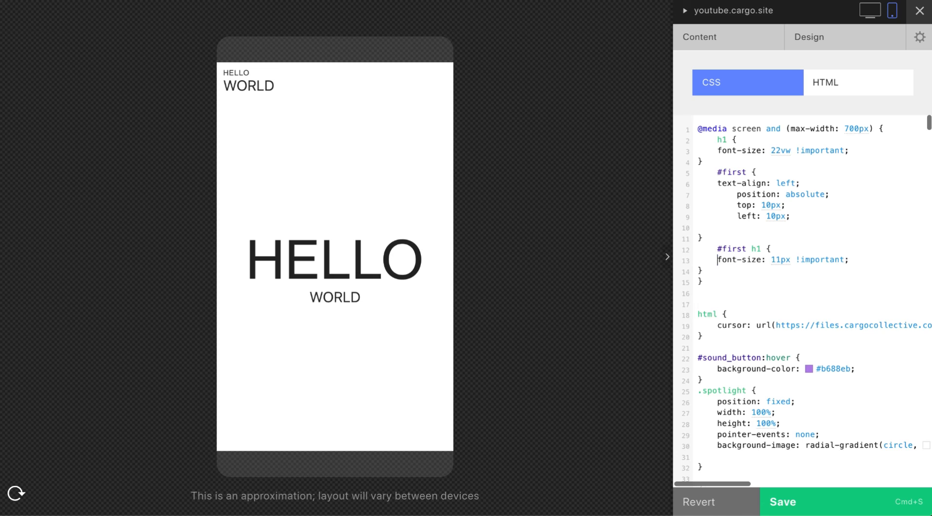
mouse_move(764, 248)
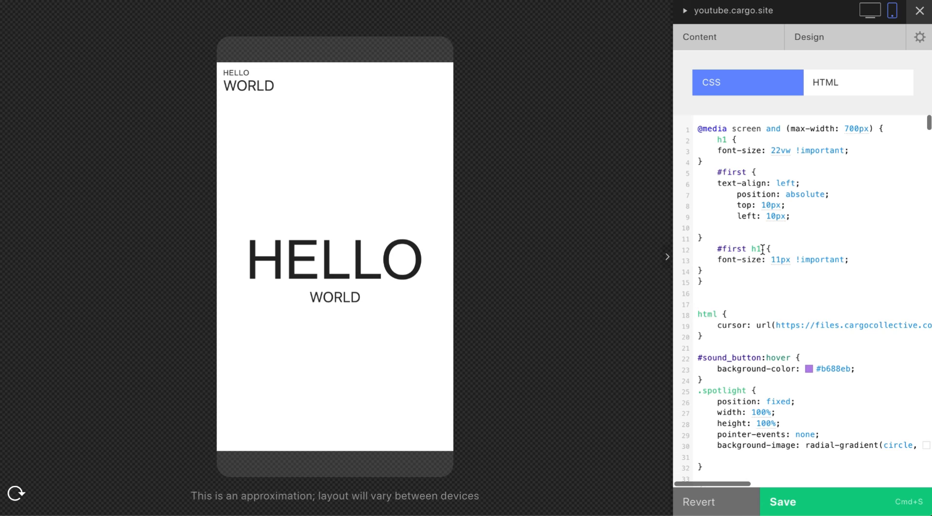
double_click(756, 249)
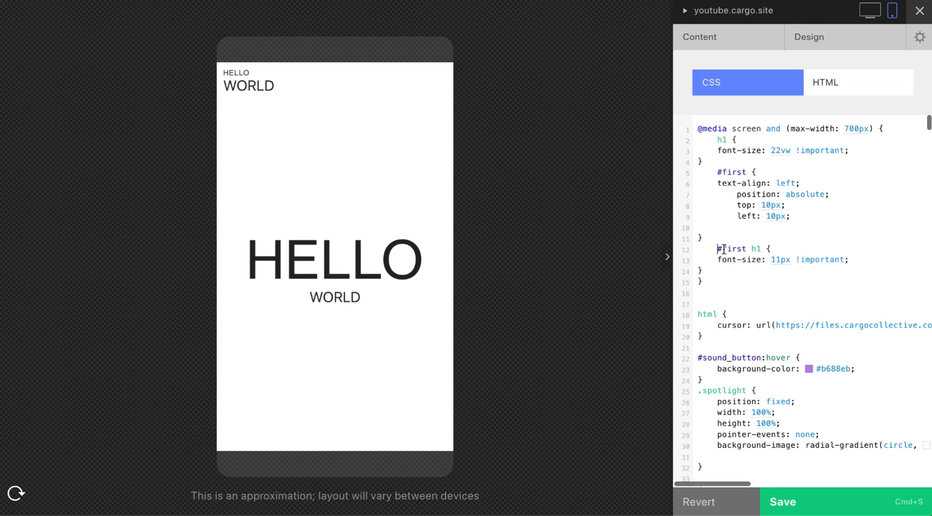
double_click(247, 85)
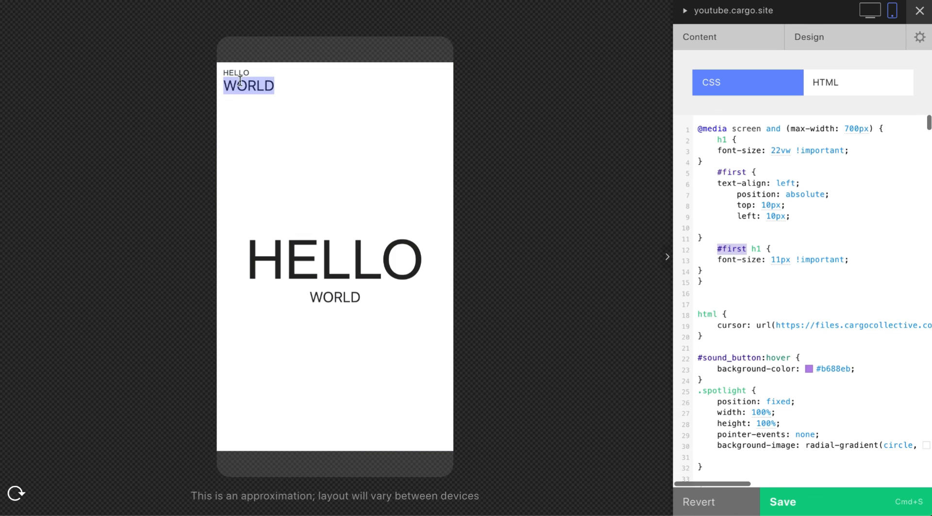
click(748, 248)
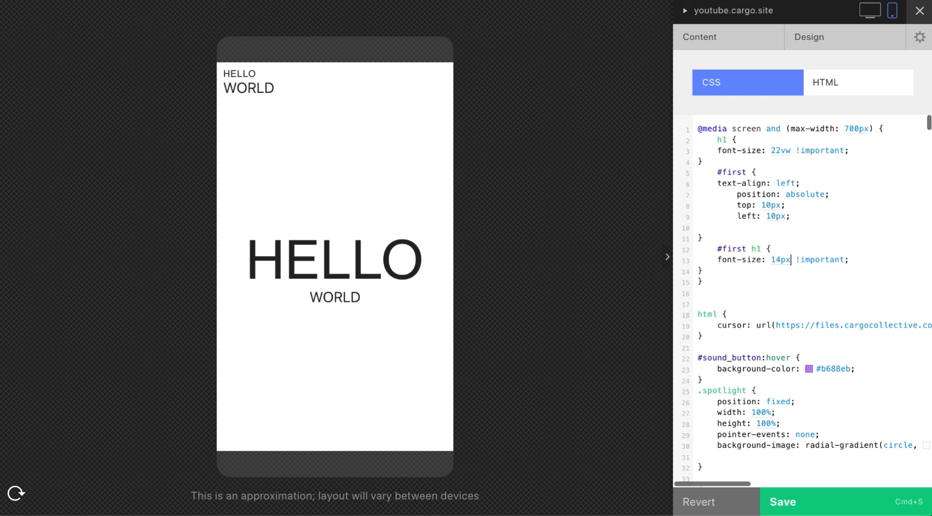
text(8px)
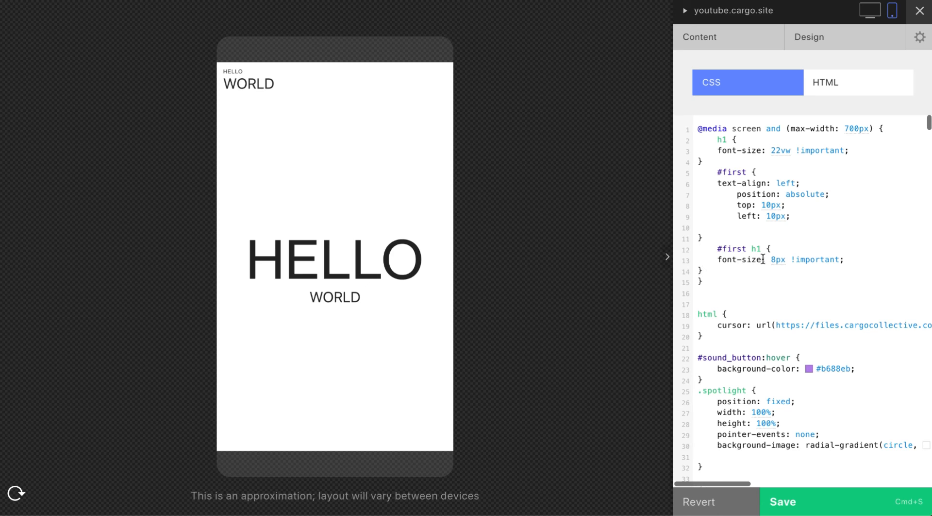
mouse_move(820, 105)
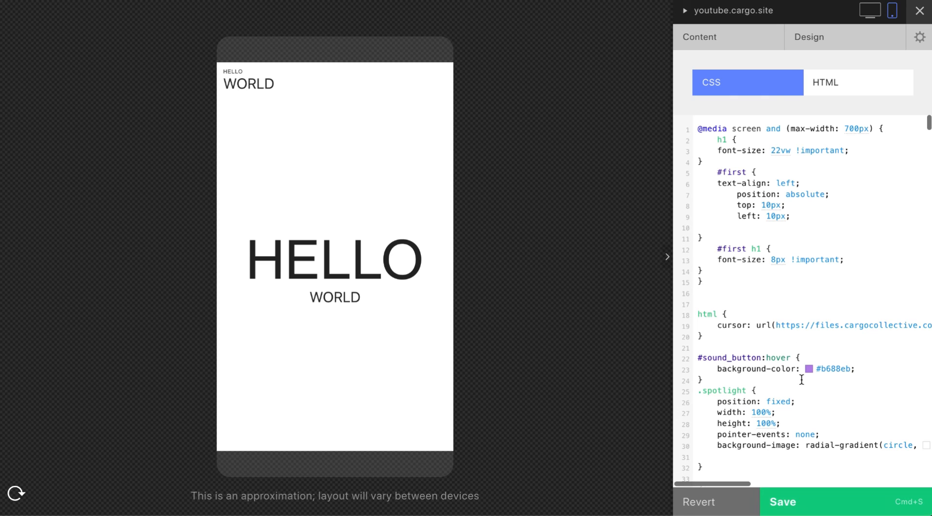
Switch to the desktop preview, where both HELLO WORLD pairs show large and centered
click(703, 239)
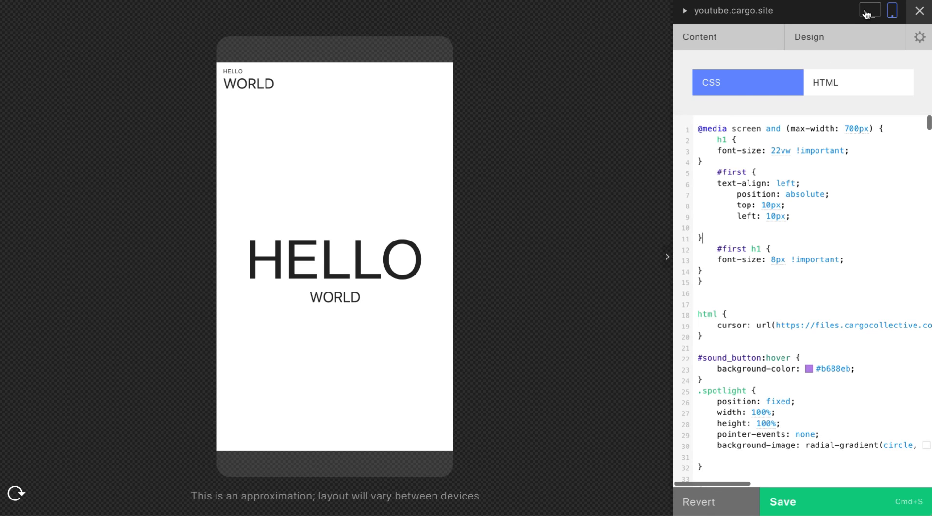
click(868, 11)
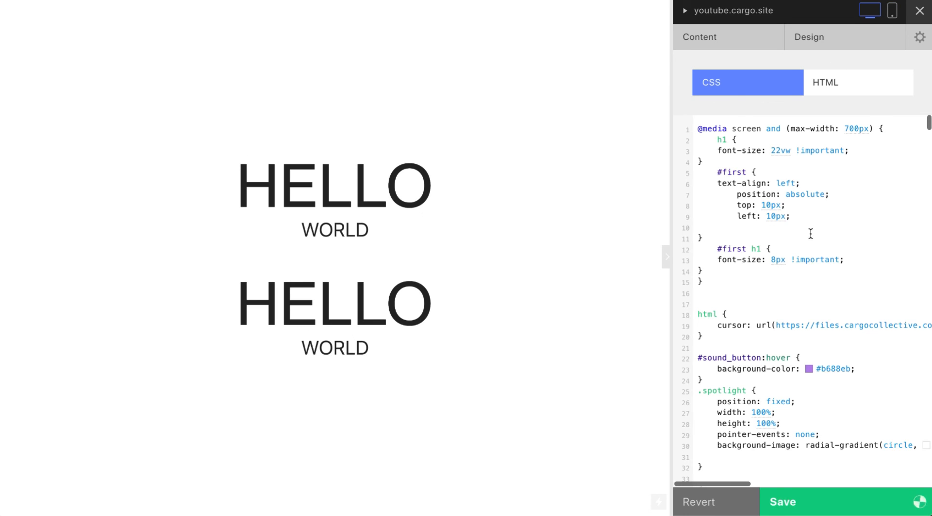
scroll(down, 3)
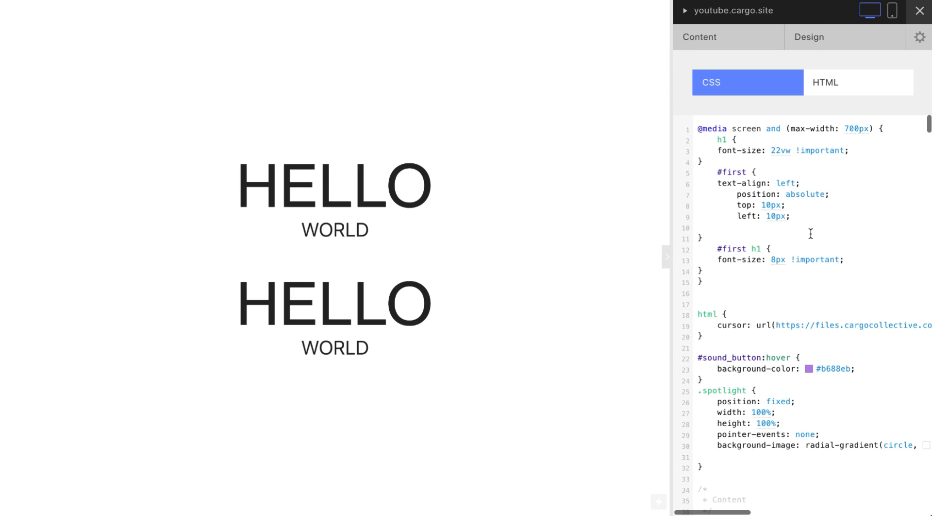